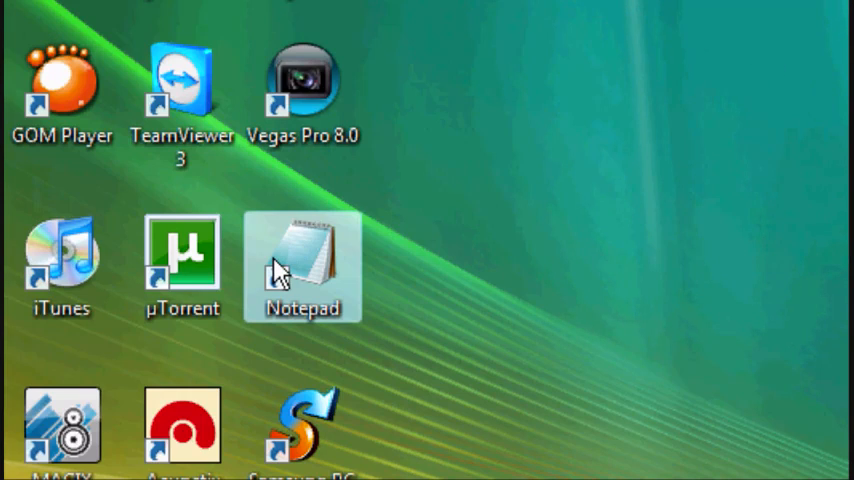
Open Notepad and write an HTML page titled 'This is my title!' with body text 'Click here to find out more...'
{"action": "double_click", "coordinate": [302, 262]}
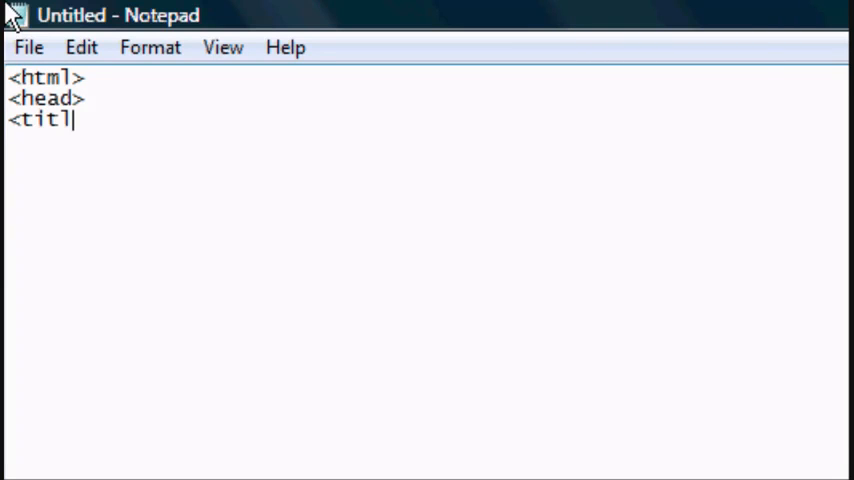
{"action": "type", "text": "e>Th"}
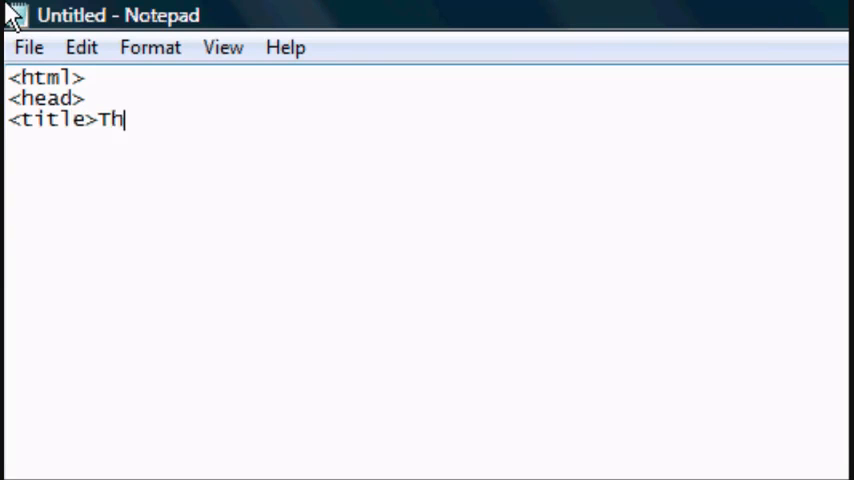
{"action": "type", "text": "is is my title!"}
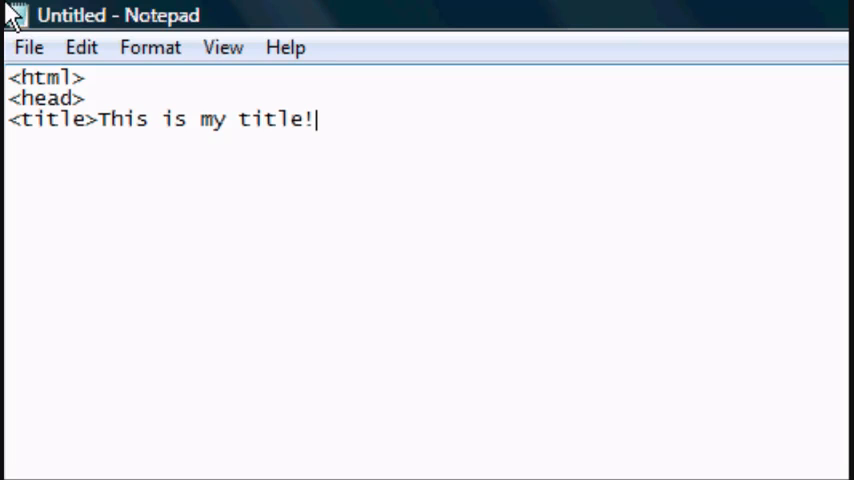
{"action": "type", "text": "</title>?"}
{"action": "type", "text": "<body>"}
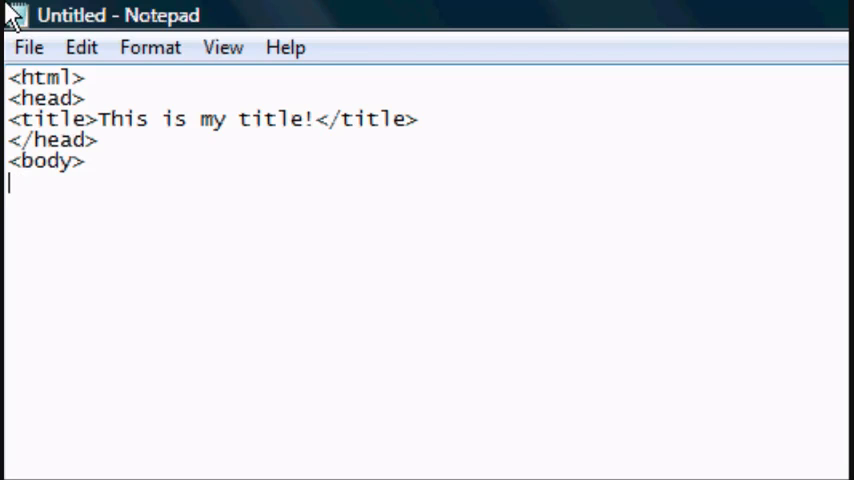
{"action": "type", "text": "Click here to"}
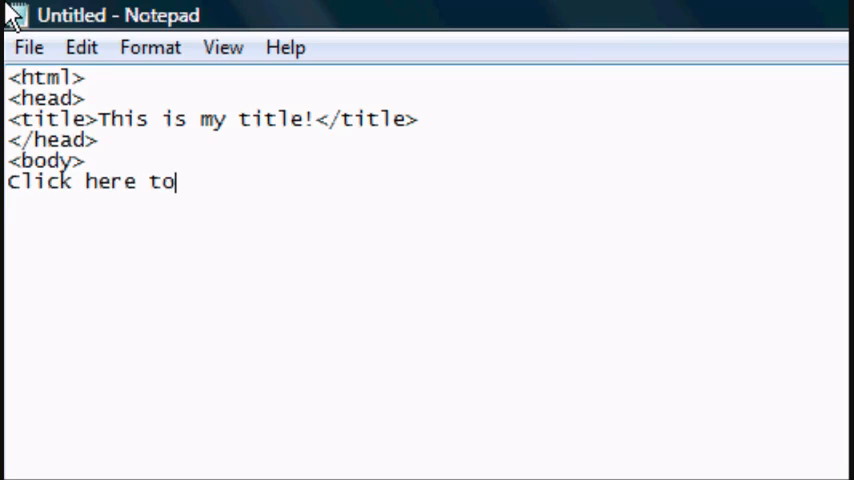
{"action": "type", "text": "find our"}
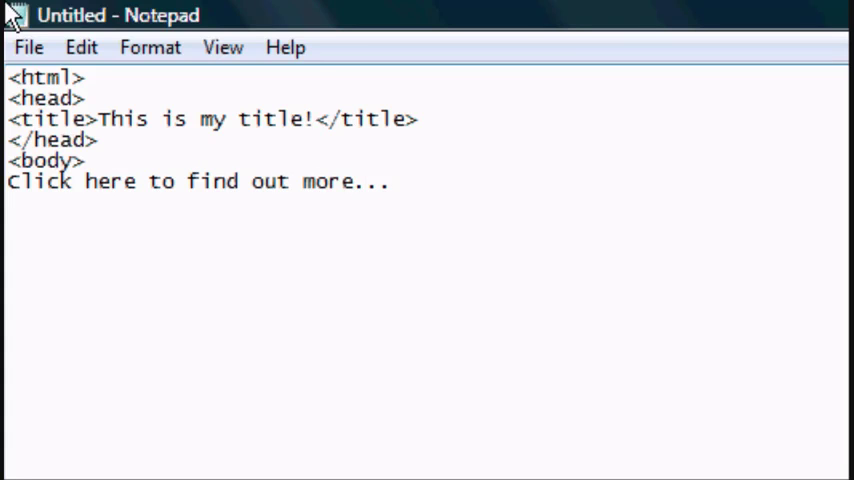
Save the page under the new name index.html via Save As
{"action": "left_click", "coordinate": [28, 48]}
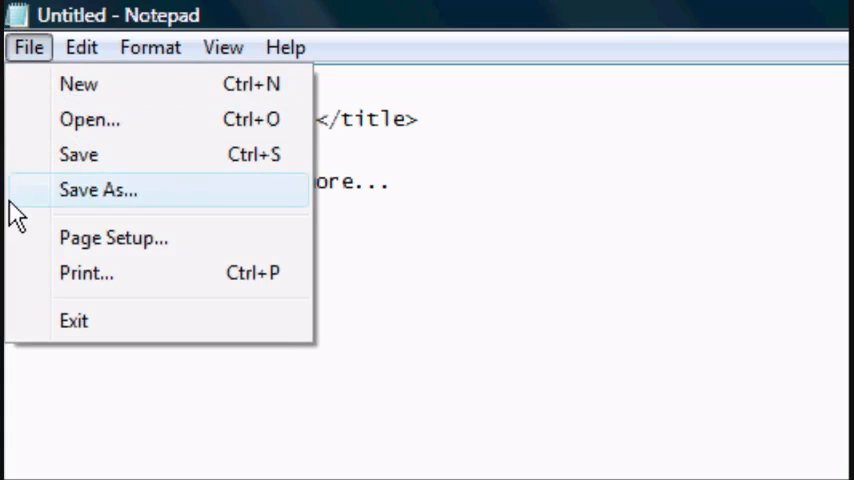
{"action": "left_click", "coordinate": [98, 190]}
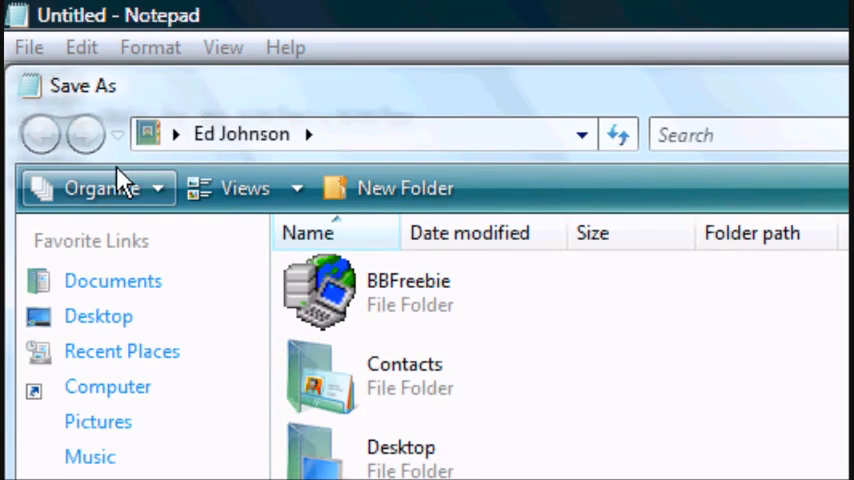
{"action": "mouse_move", "coordinate": [98, 316]}
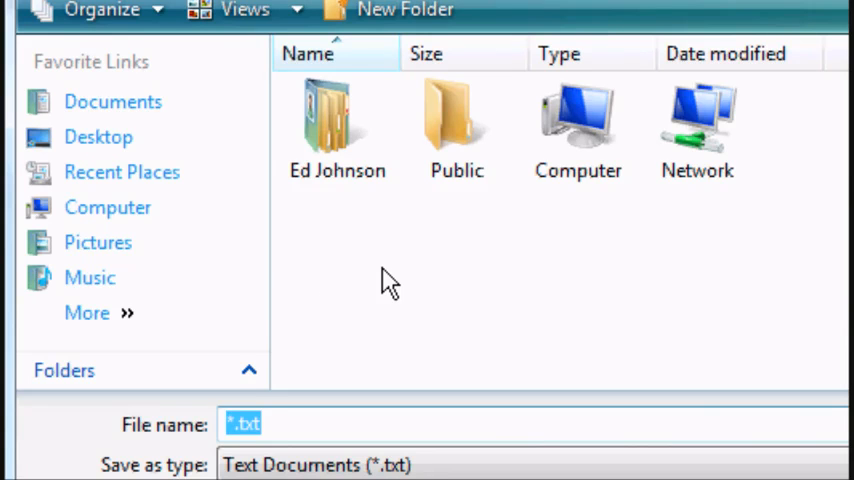
{"action": "type", "text": "index."}
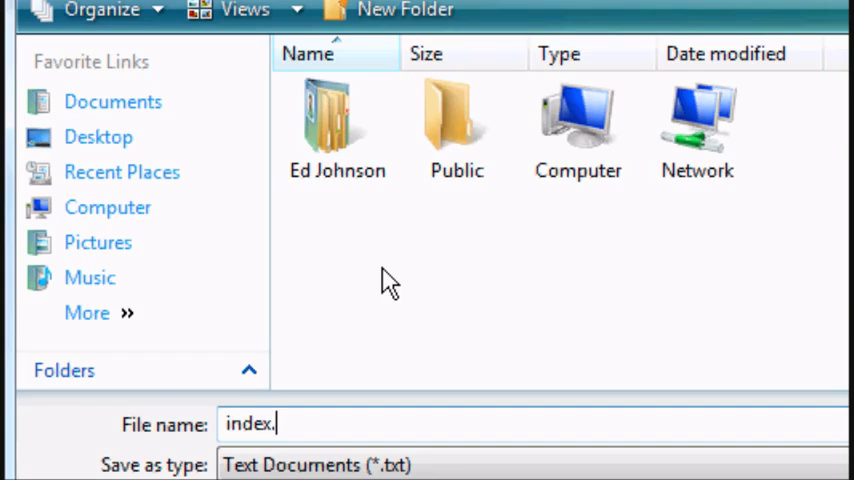
{"action": "type", "text": "html"}
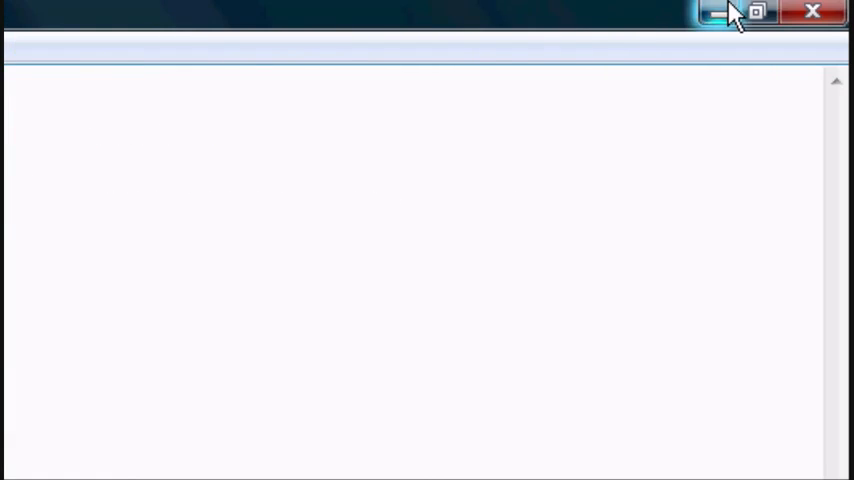
View index.html in Firefox showing the 'Click here…' text, then minimise the browser
{"action": "left_click", "coordinate": [718, 12]}
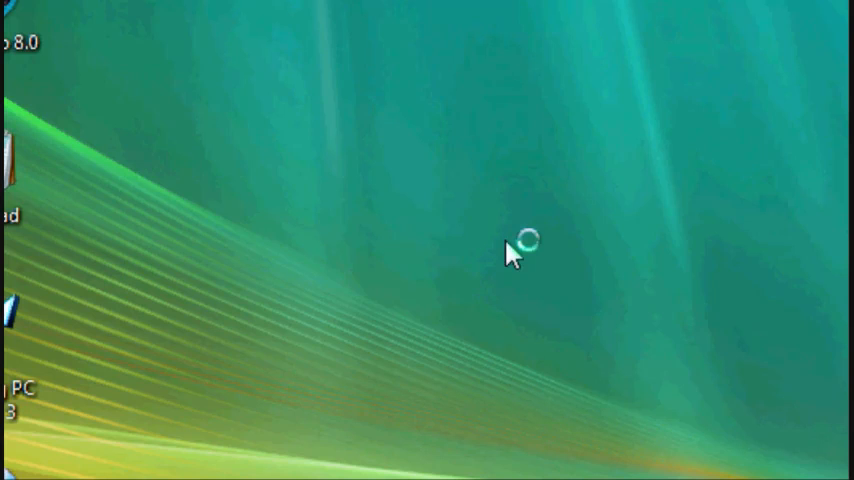
{"action": "mouse_move", "coordinate": [510, 258]}
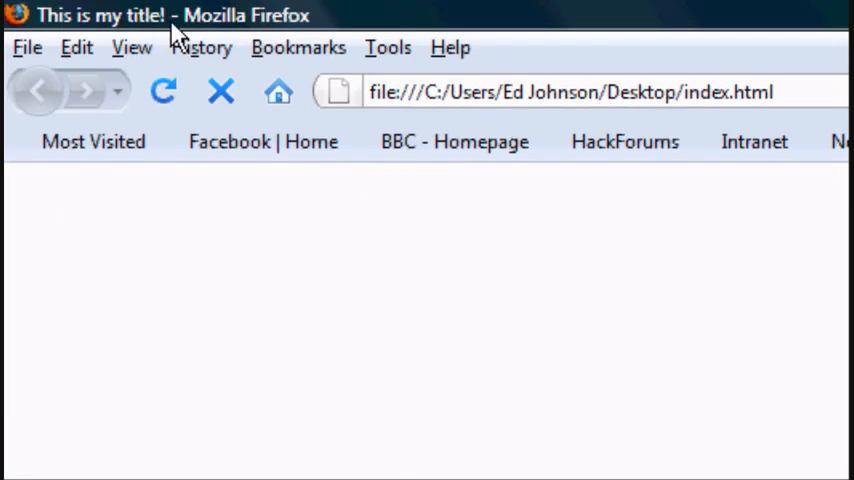
{"action": "left_click", "coordinate": [164, 92]}
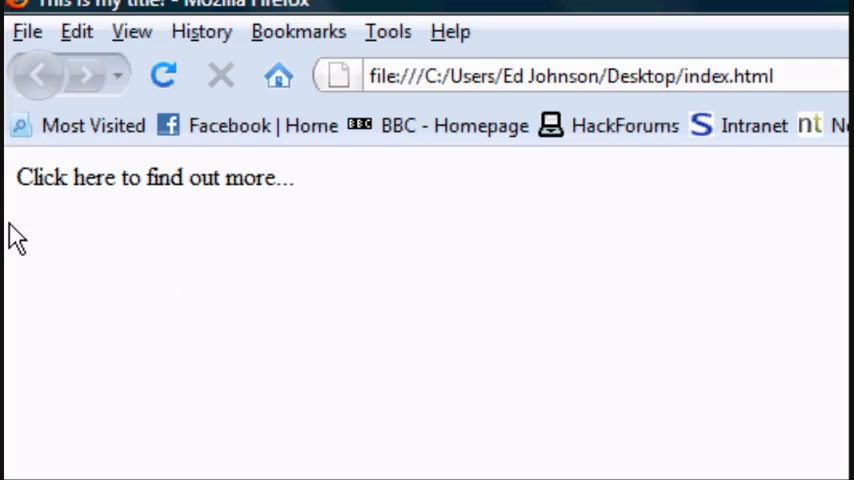
{"action": "mouse_move", "coordinate": [48, 176]}
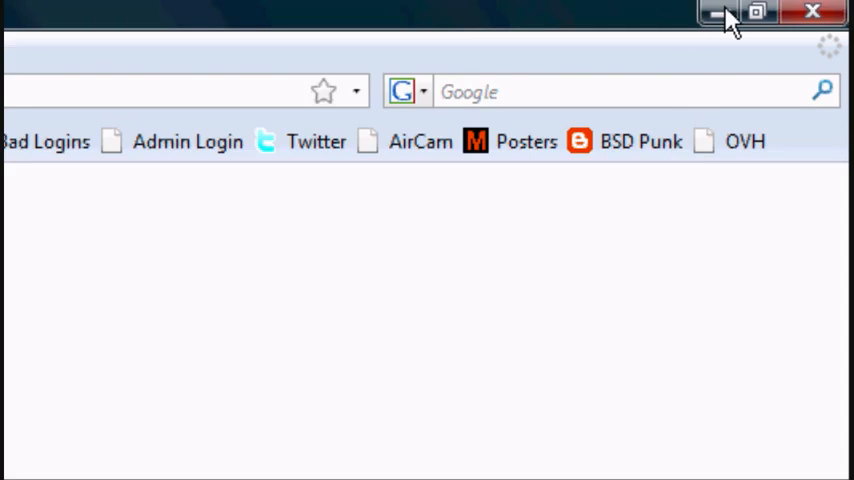
{"action": "left_click", "coordinate": [718, 12]}
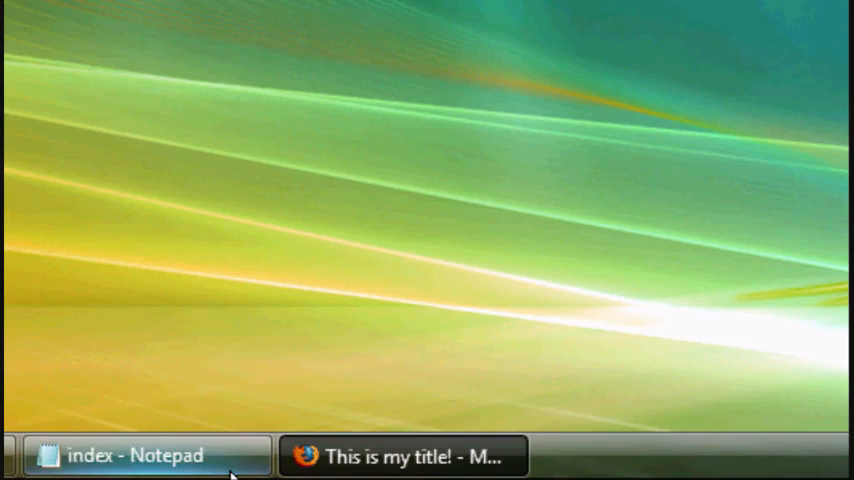
{"action": "left_click", "coordinate": [130, 456]}
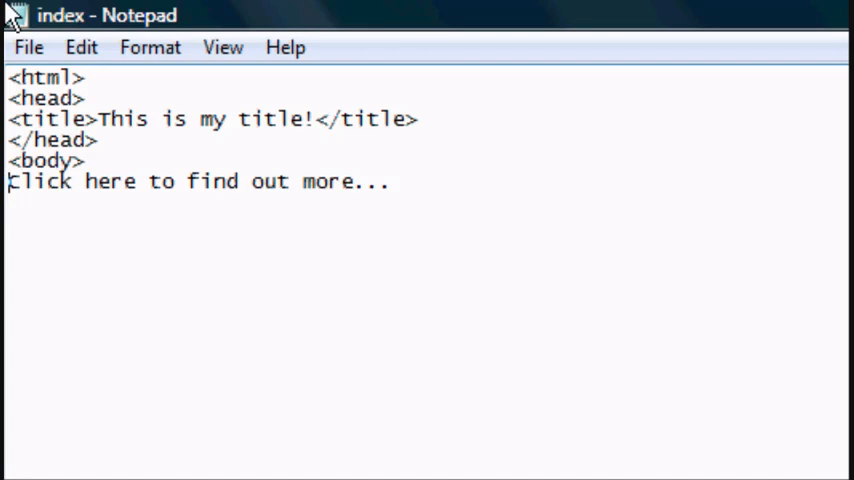
{"action": "type", "text": "<a"}
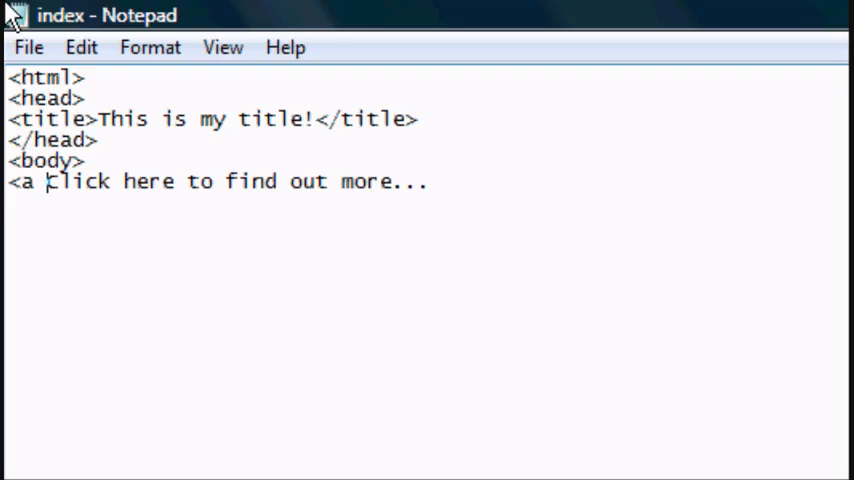
{"action": "type", "text": "hr"}
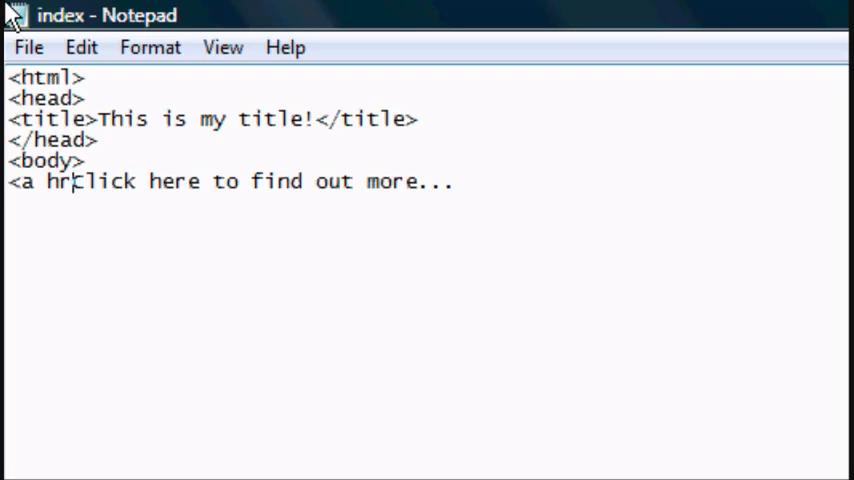
{"action": "type", "text": "ef"}
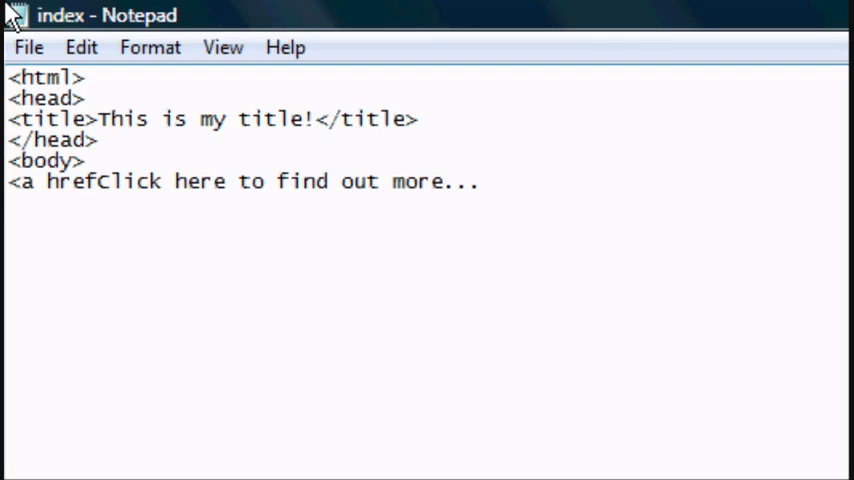
{"action": "type", "text": "="}
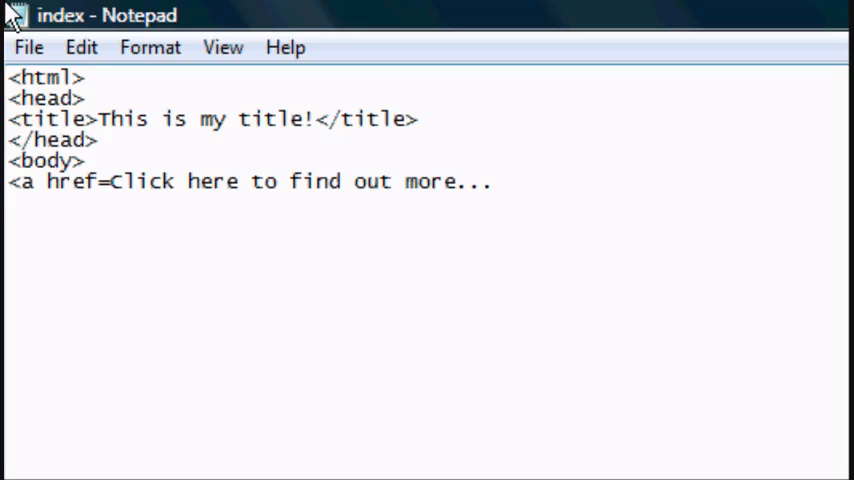
{"action": "type", "text": "\""}
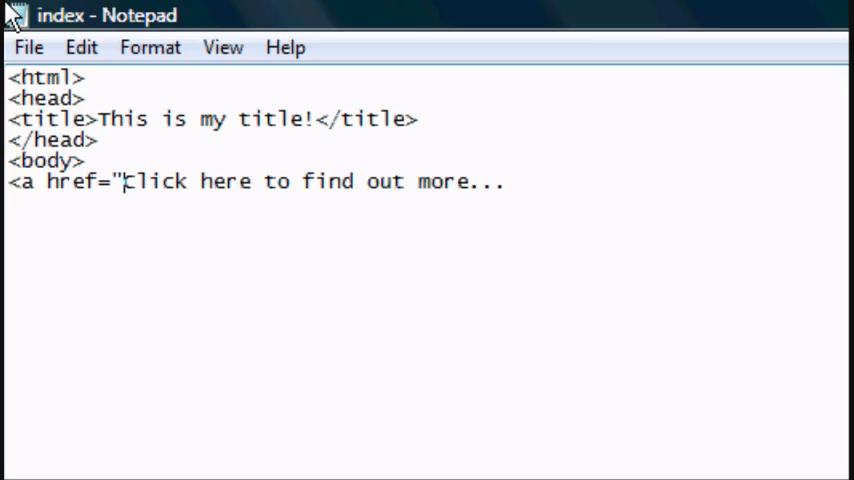
{"action": "type", "text": "index"}
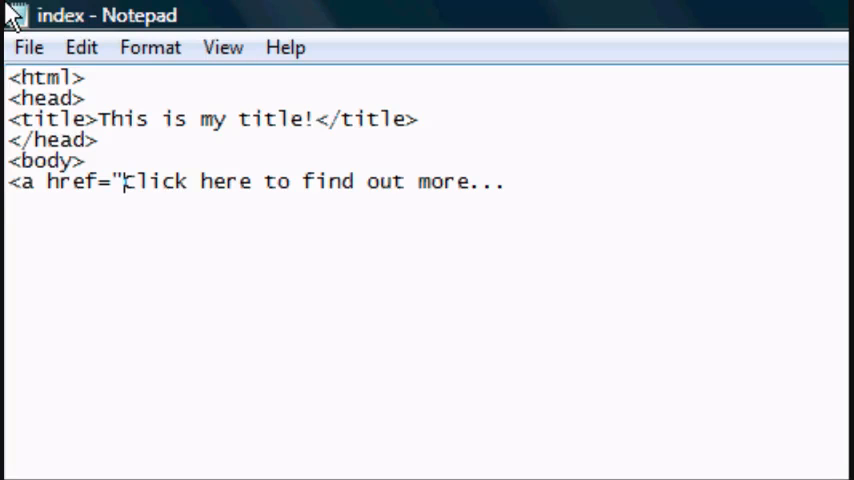
{"action": "type", "text": "http://www.goo"}
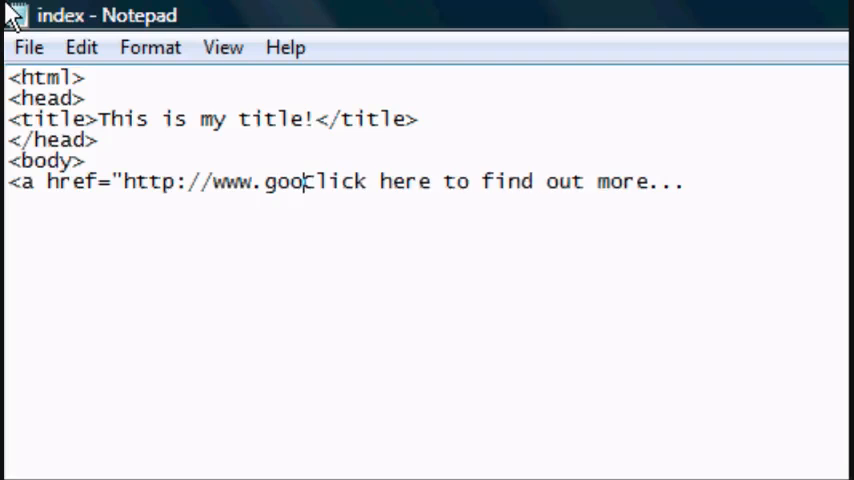
{"action": "type", "text": "gle.com\""}
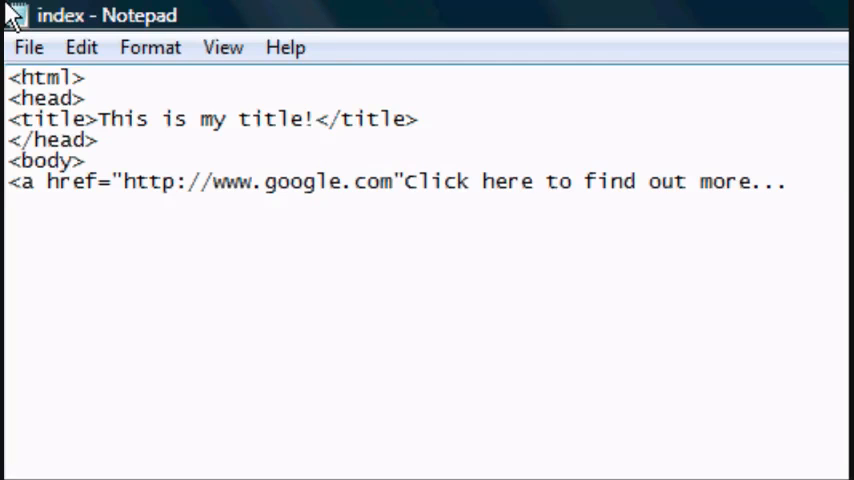
{"action": "type", "text": ">"}
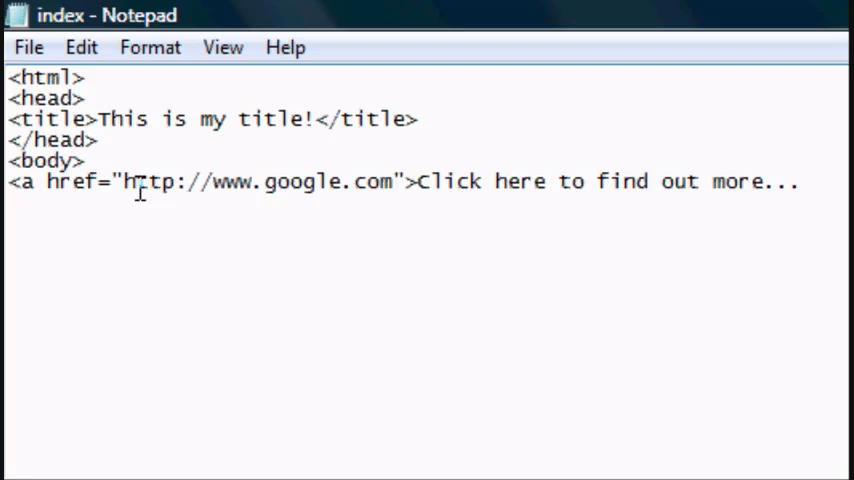
Close the anchor with </a> after 'Click here' and switch to the browser
{"action": "left_click", "coordinate": [548, 182]}
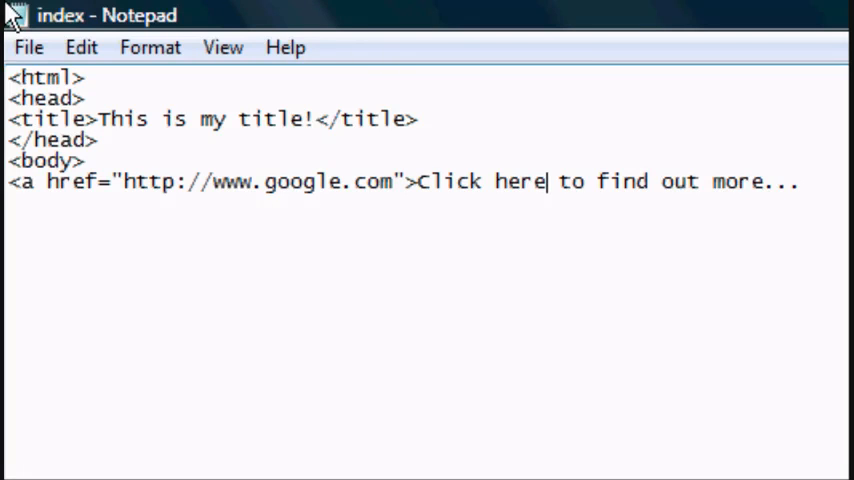
{"action": "type", "text": "</a>"}
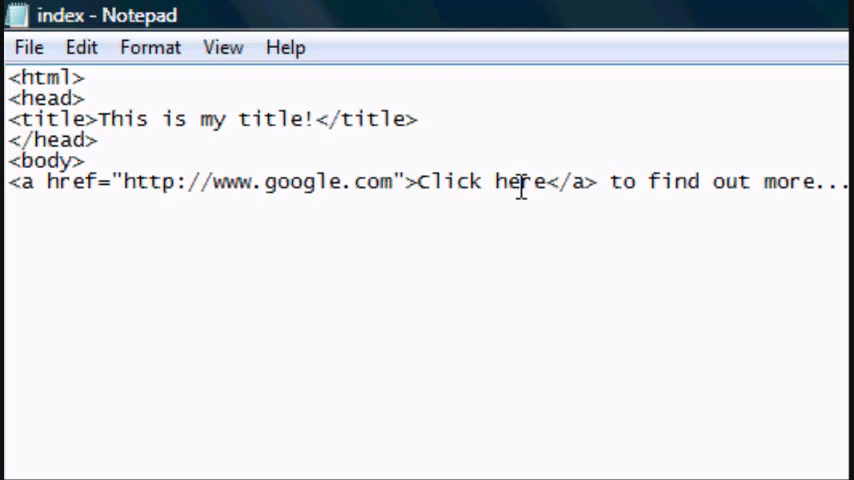
{"action": "left_click", "coordinate": [28, 48]}
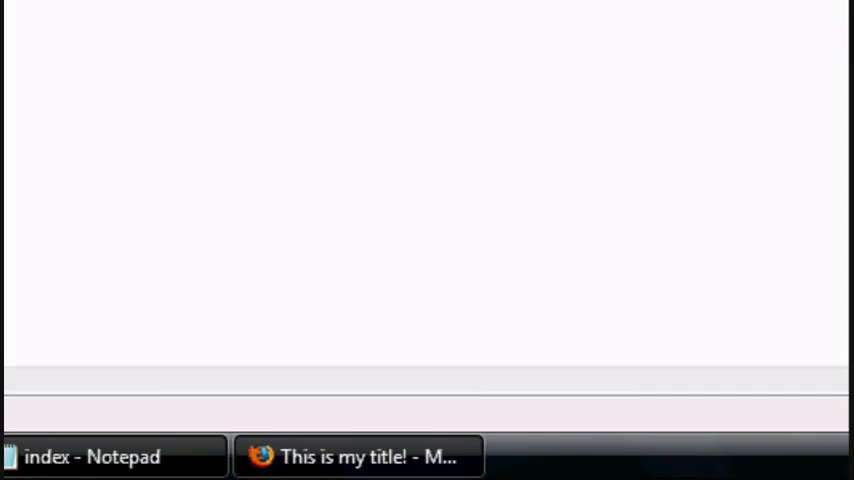
Reload the local page in Firefox and follow the 'Click here' link
{"action": "left_click", "coordinate": [358, 456]}
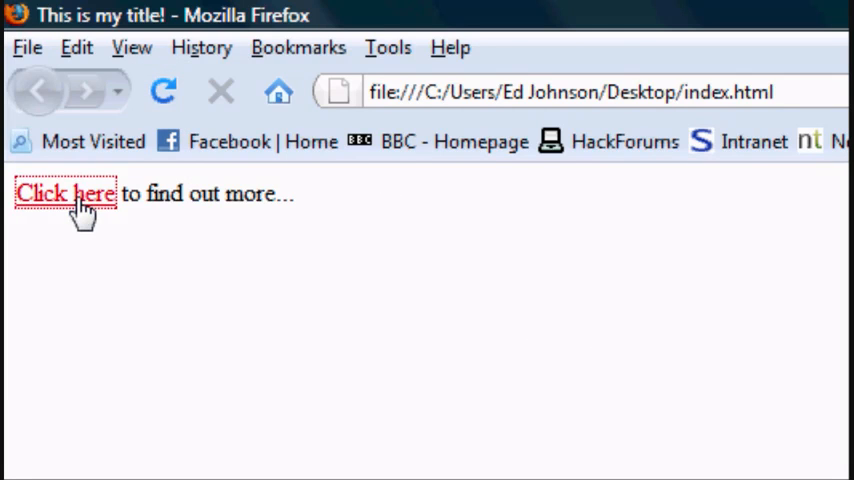
{"action": "left_click", "coordinate": [64, 192]}
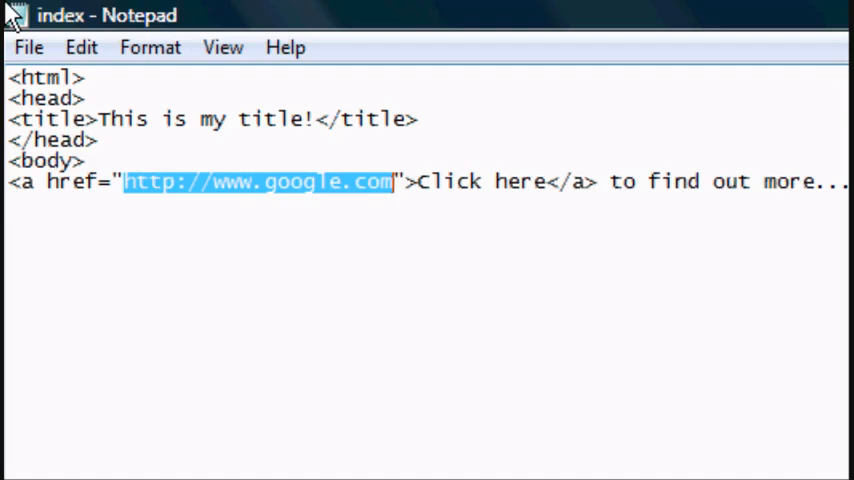
Change the link's href target to index.html
{"action": "type", "text": "index"}
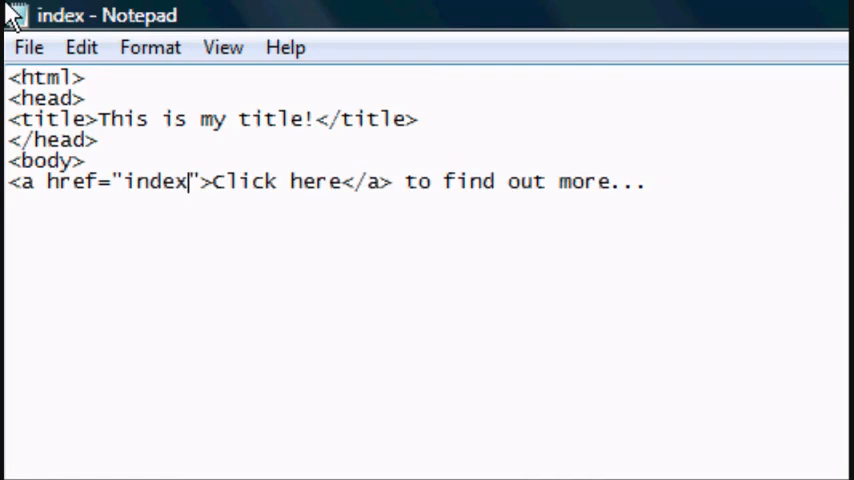
{"action": "type", "text": ".html"}
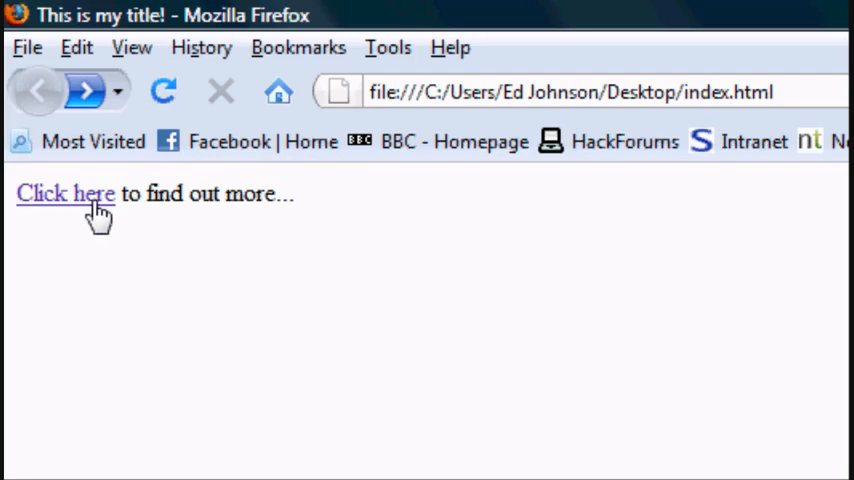
{"action": "mouse_move", "coordinate": [472, 108]}
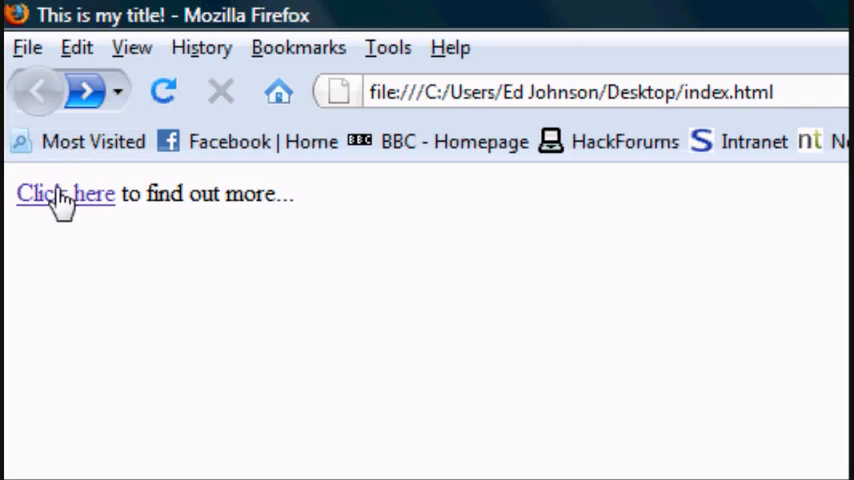
{"action": "mouse_move", "coordinate": [378, 238]}
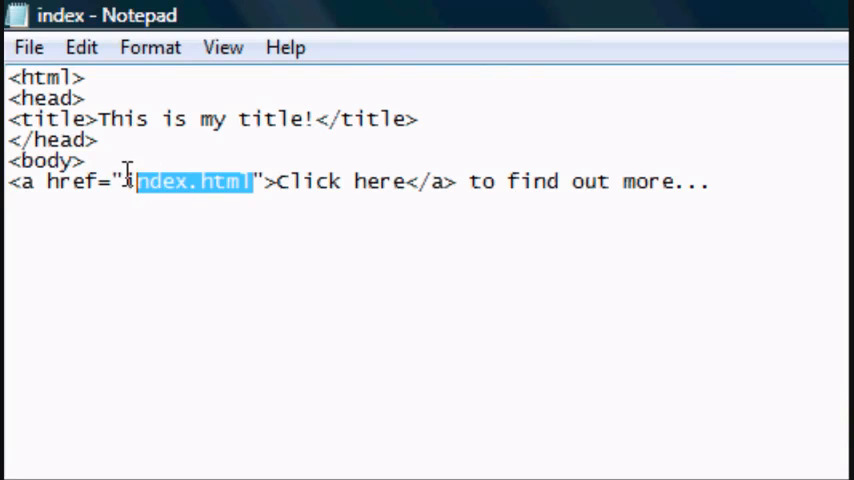
{"action": "type", "text": "w"}
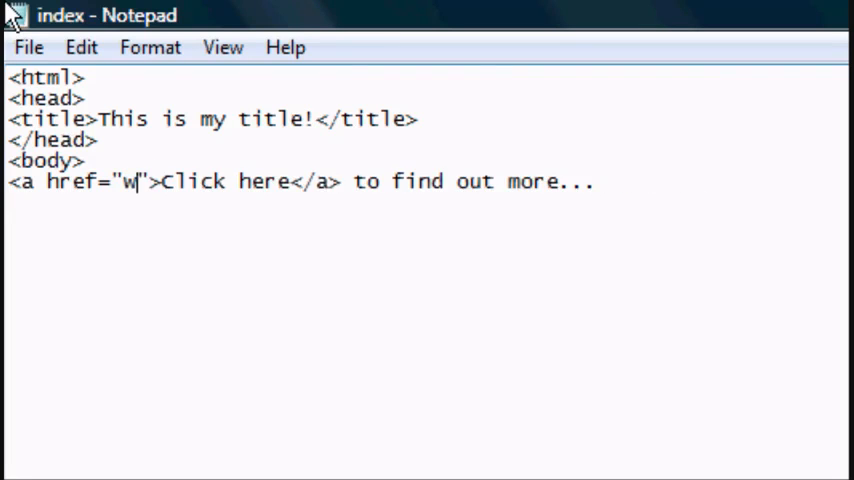
{"action": "type", "text": "ww.google.com"}
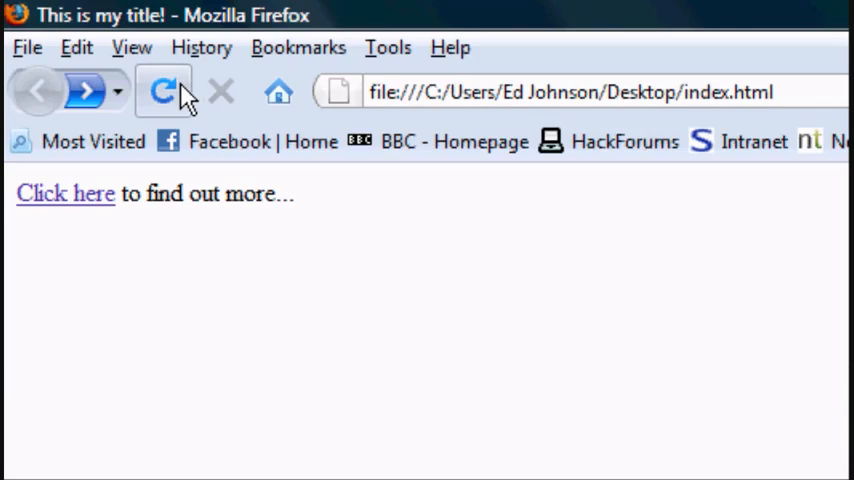
{"action": "left_click", "coordinate": [64, 192]}
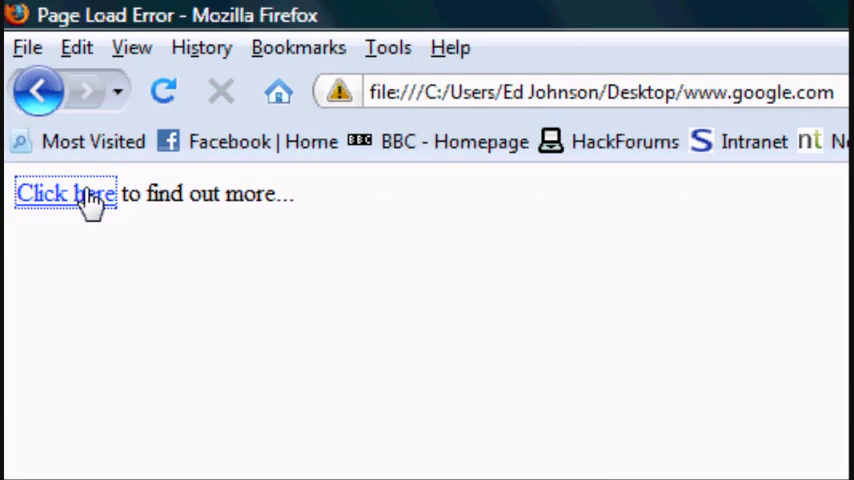
{"action": "left_click", "coordinate": [64, 192]}
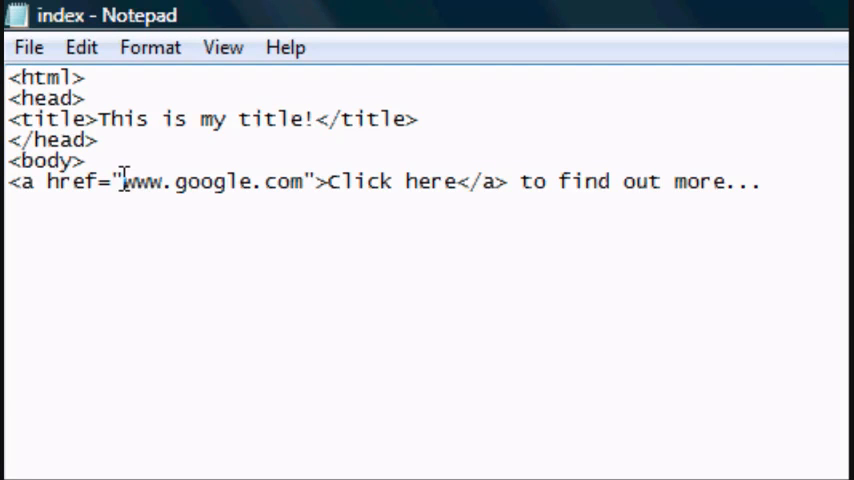
{"action": "type", "text": "http"}
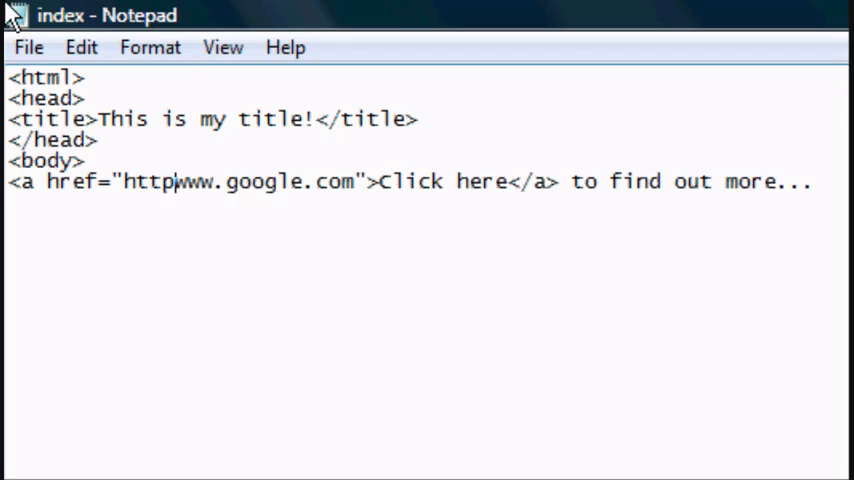
{"action": "type", "text": "://"}
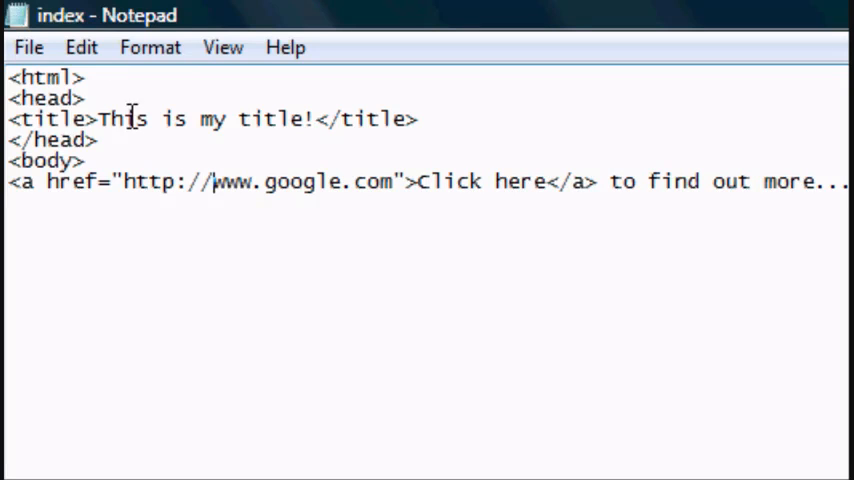
{"action": "left_click", "coordinate": [28, 48]}
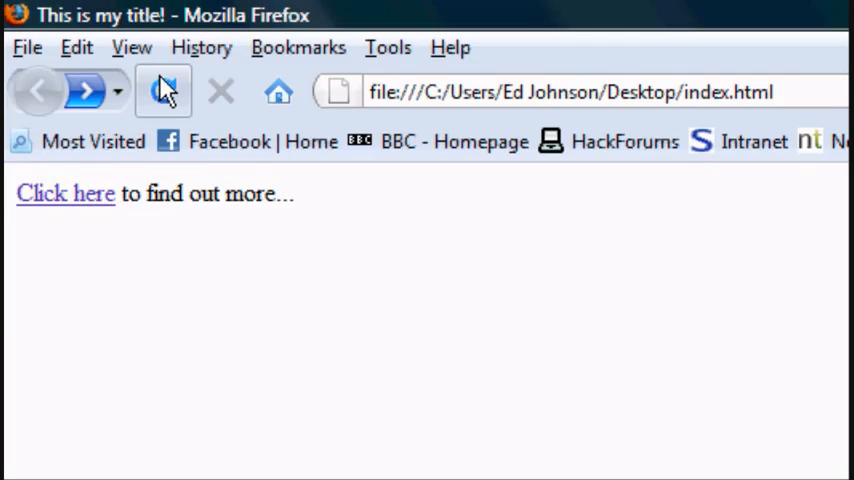
{"action": "left_click", "coordinate": [66, 192]}
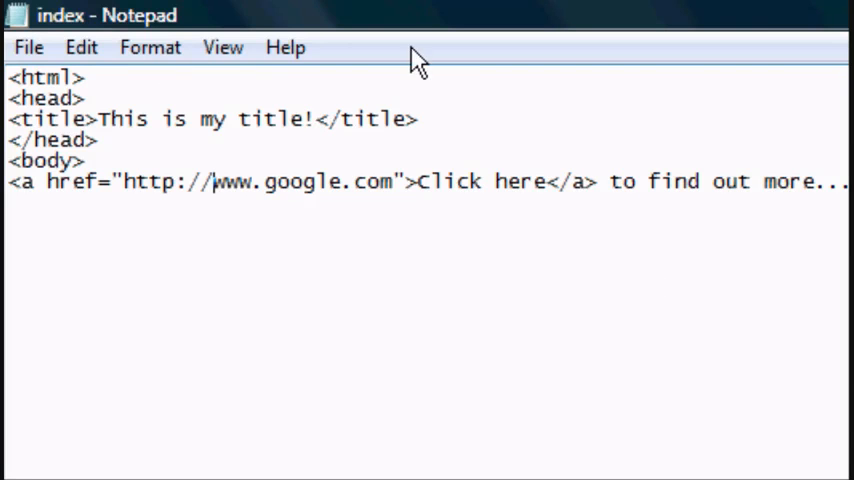
Move the closing </a> so the whole sentence 'Click here to find out more...' is linked, then reload
{"action": "double_click", "coordinate": [572, 182]}
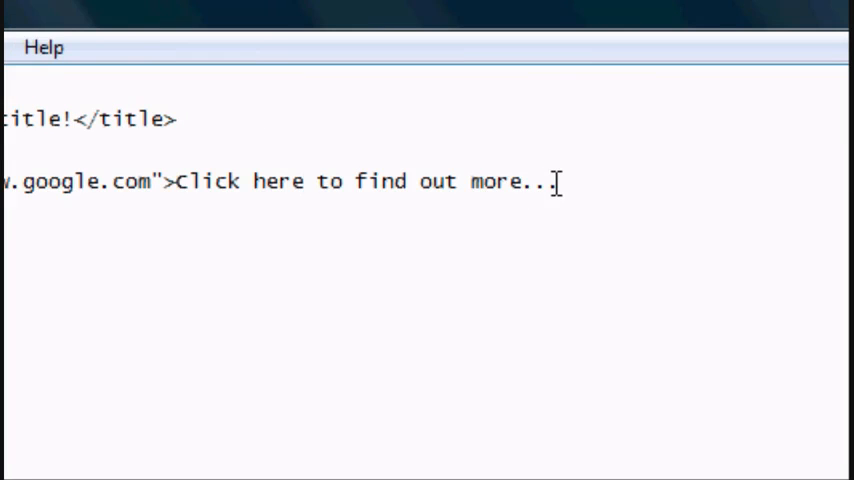
{"action": "type", "text": "</"}
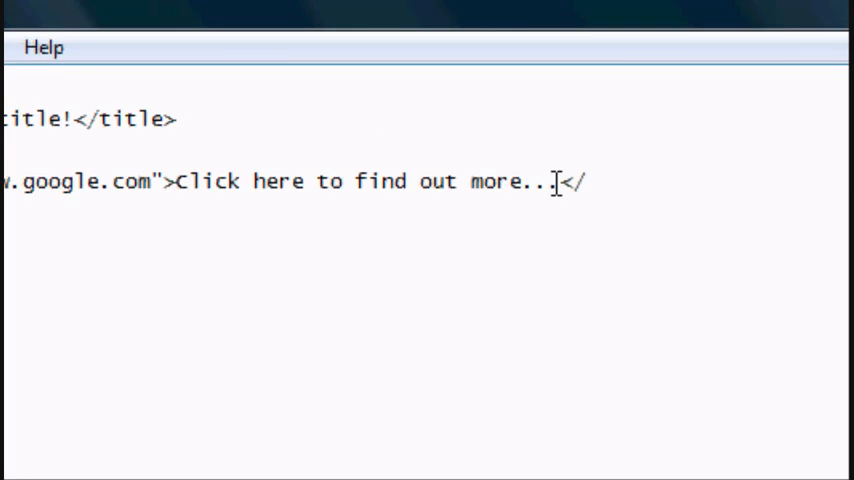
{"action": "left_click", "coordinate": [28, 46]}
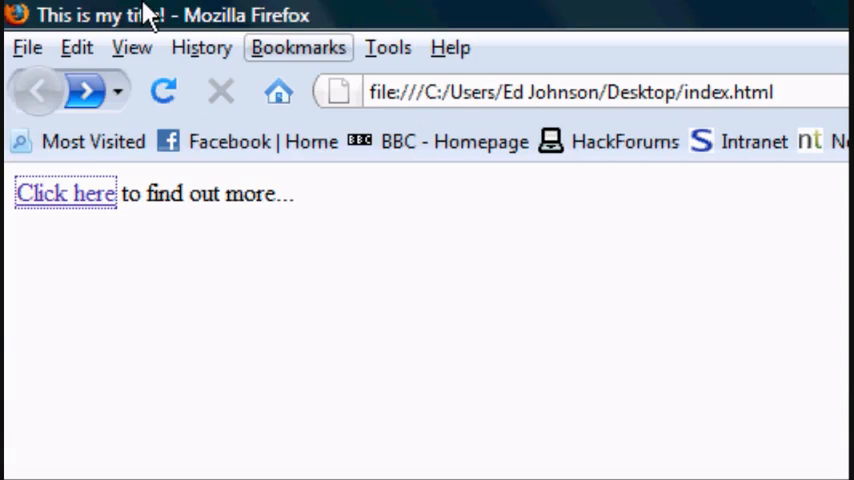
{"action": "left_click", "coordinate": [64, 192]}
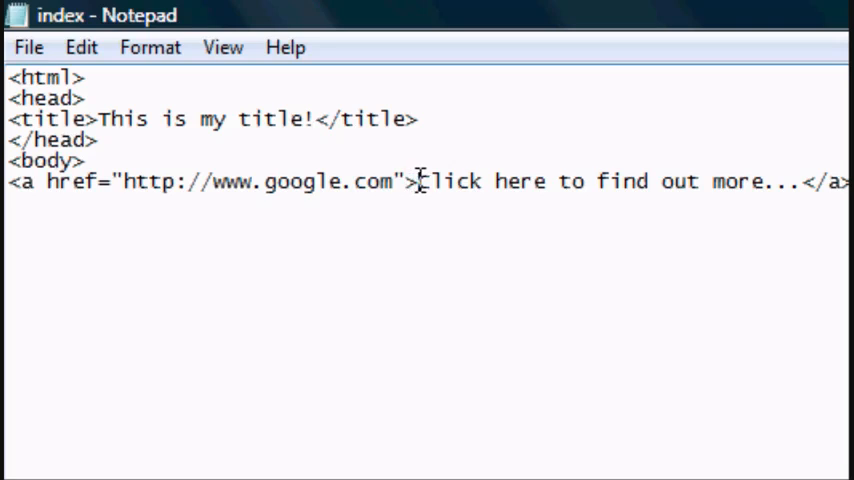
Replace the link text with the start of an image tag, <img src="
{"action": "left_click_drag", "start_coordinate": [424, 180], "coordinate": [578, 180]}
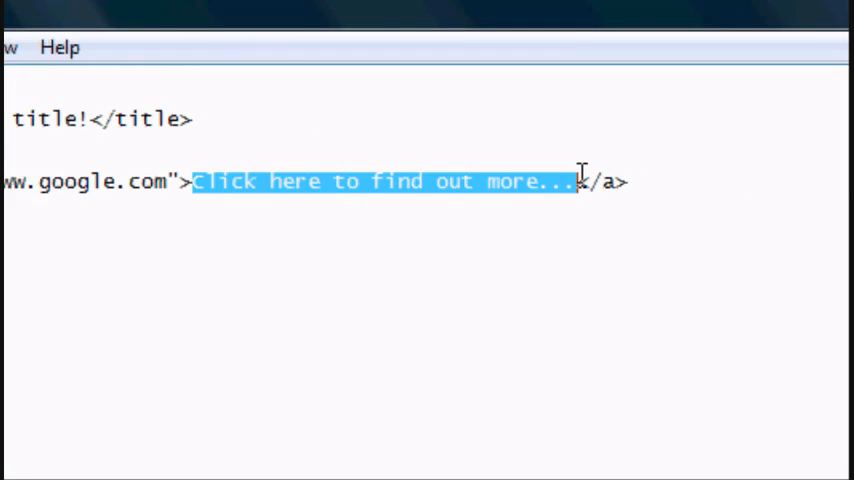
{"action": "type", "text": "<img src=</a>"}
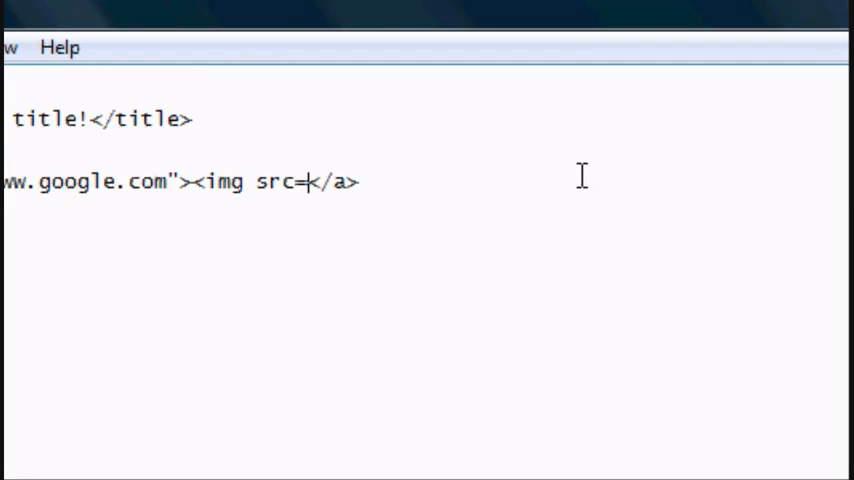
{"action": "type", "text": "\""}
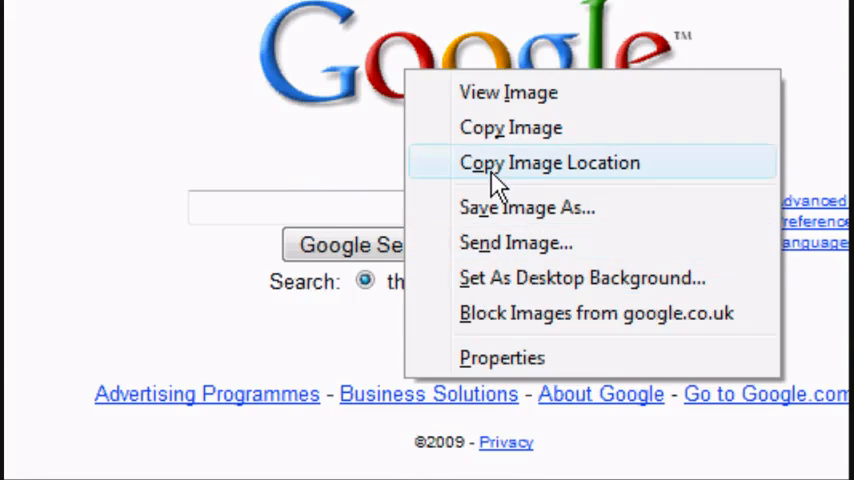
Copy the Google logo's image address in Firefox and go back to the Google homepage
{"action": "left_click", "coordinate": [548, 162]}
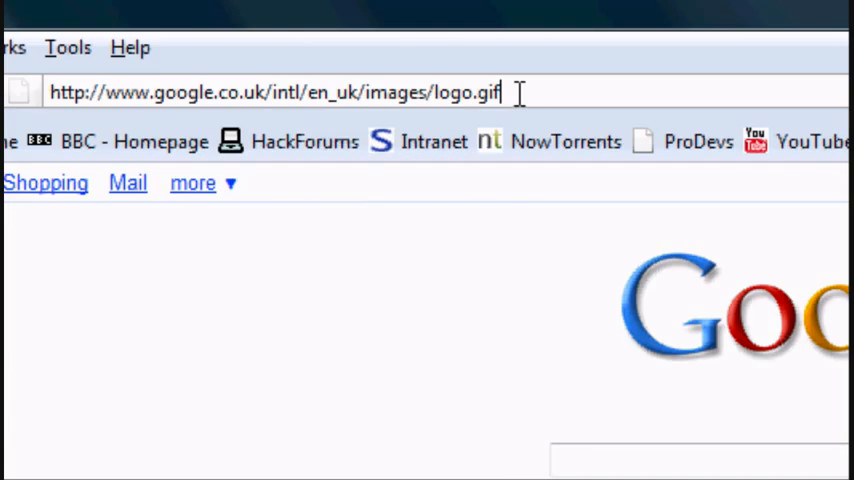
{"action": "right_click", "coordinate": [596, 92]}
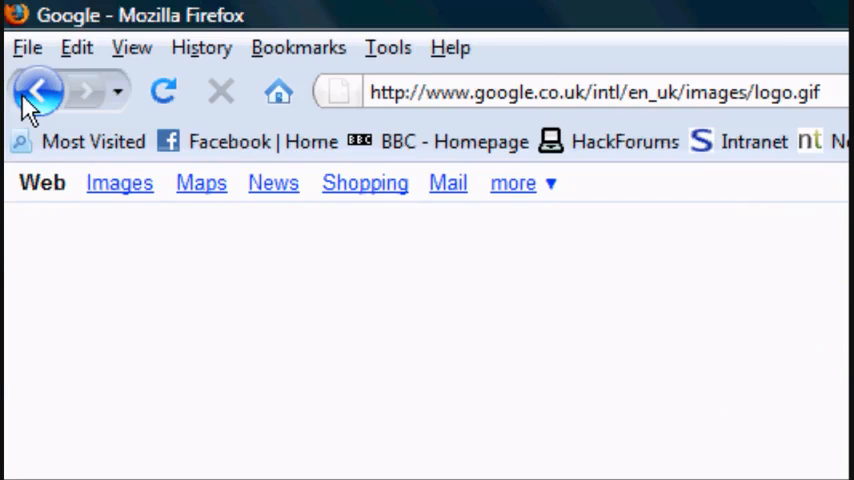
{"action": "left_click", "coordinate": [36, 92]}
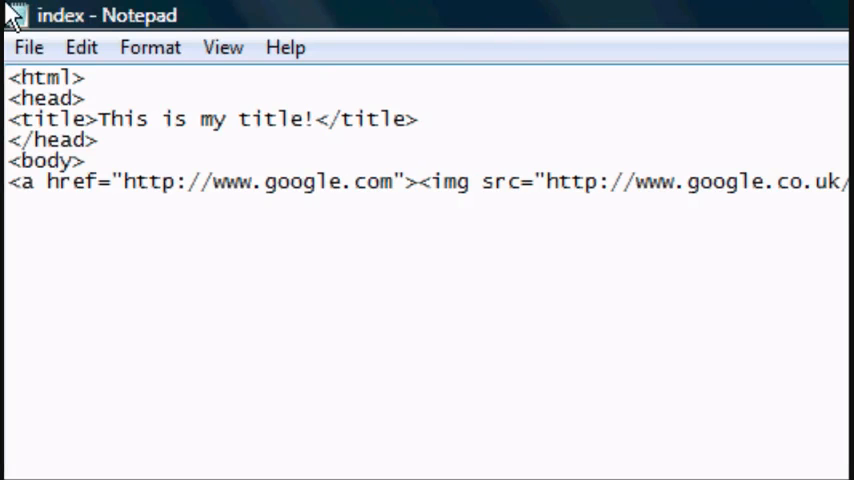
{"action": "mouse_move", "coordinate": [464, 282]}
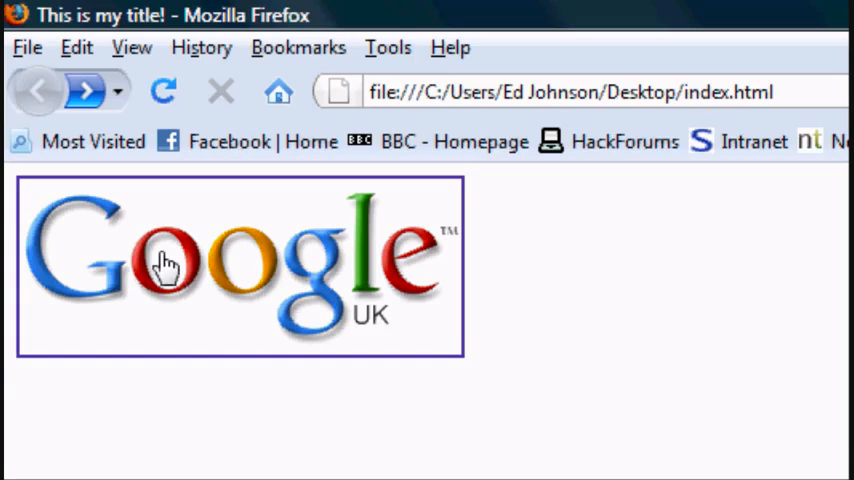
{"action": "mouse_move", "coordinate": [224, 264]}
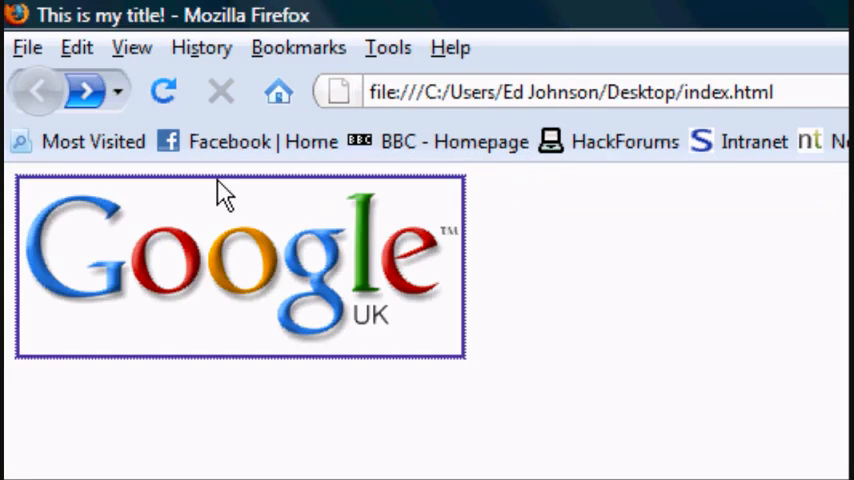
{"action": "mouse_move", "coordinate": [310, 310]}
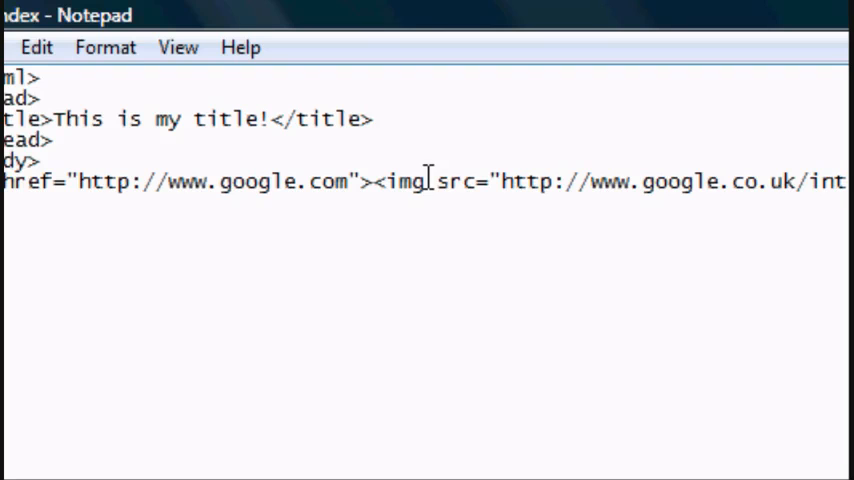
Add border="0" to the img tag and check the logo on the reloaded page in Firefox
{"action": "type", "text": "border|"}
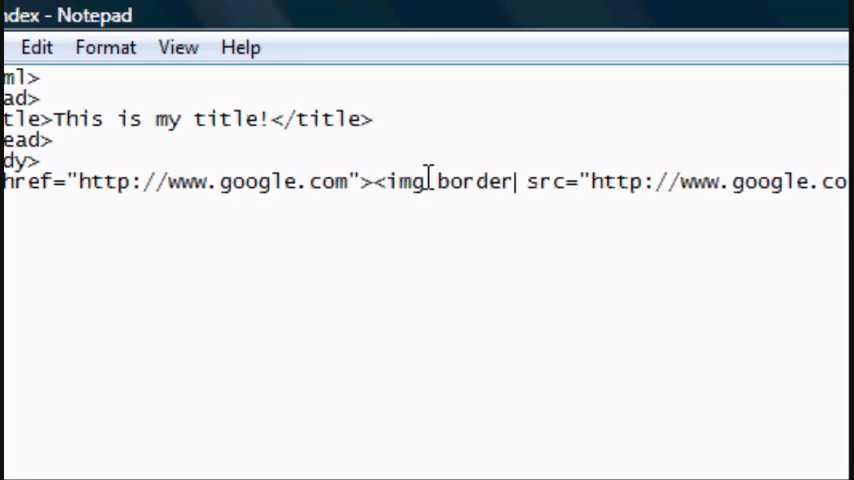
{"action": "type", "text": "=\"0\""}
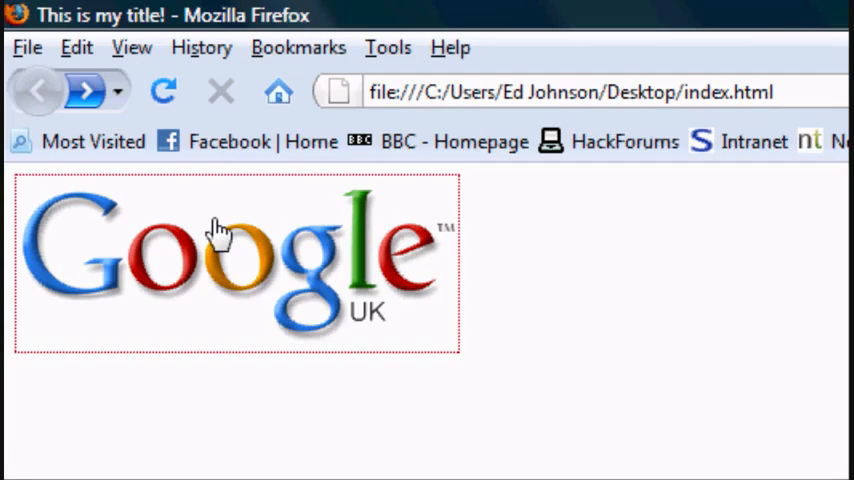
{"action": "left_click", "coordinate": [230, 264]}
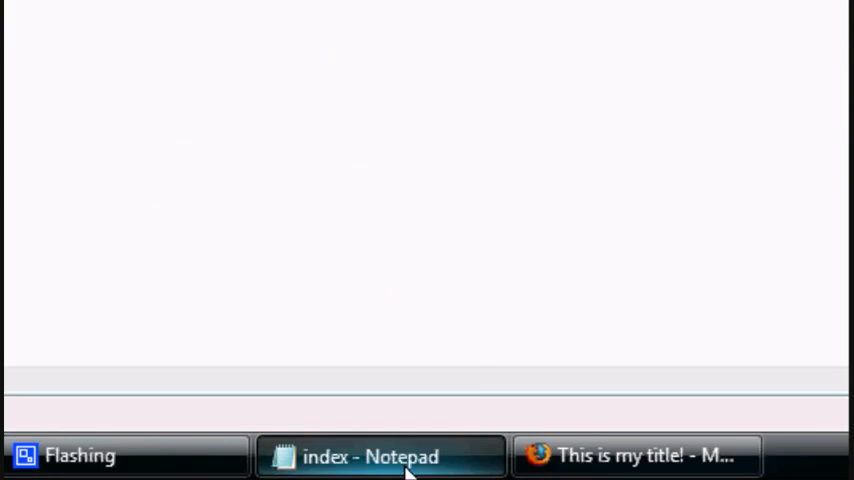
{"action": "left_click", "coordinate": [380, 456]}
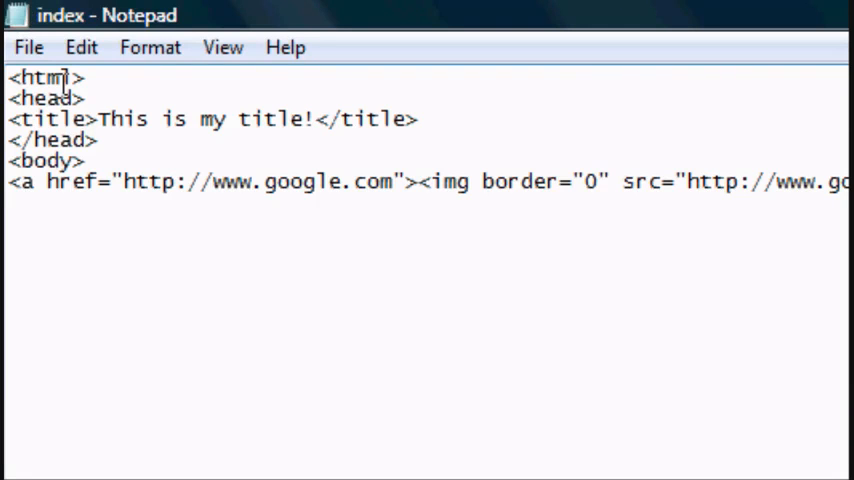
{"action": "mouse_move", "coordinate": [420, 180]}
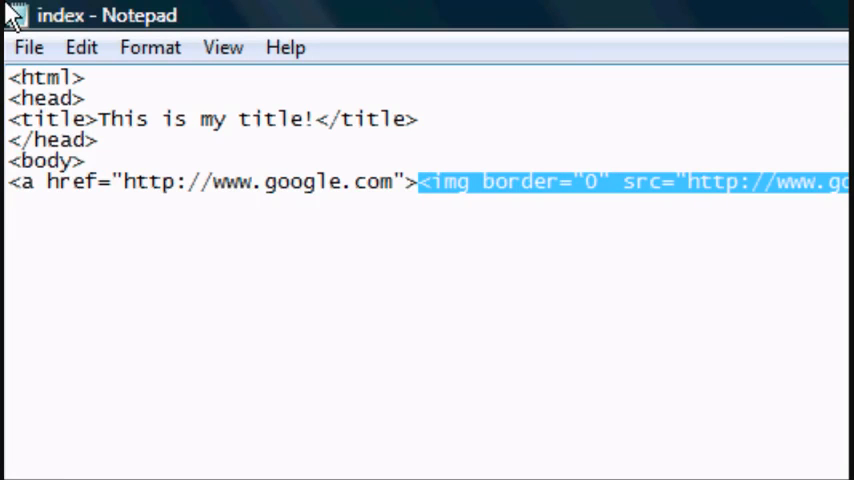
{"action": "type", "text": "Google-</a>"}
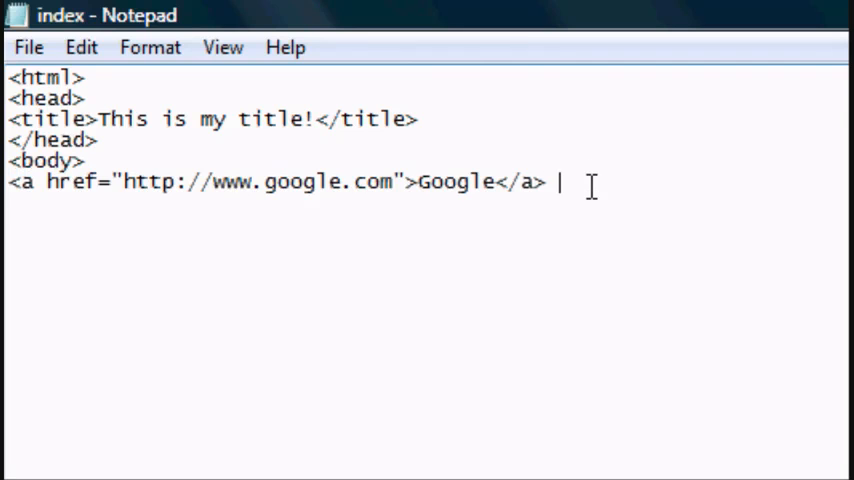
{"action": "type", "text": "<a gh"}
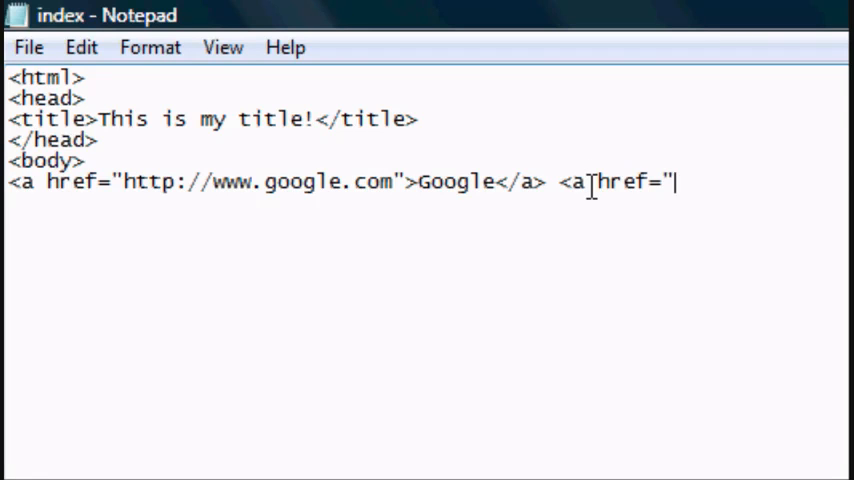
{"action": "type", "text": "http@:"}
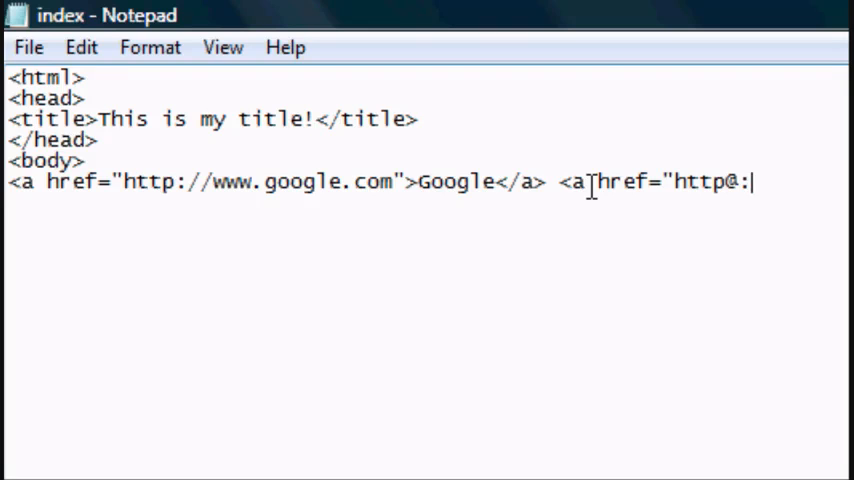
{"action": "type", "text": "://www."}
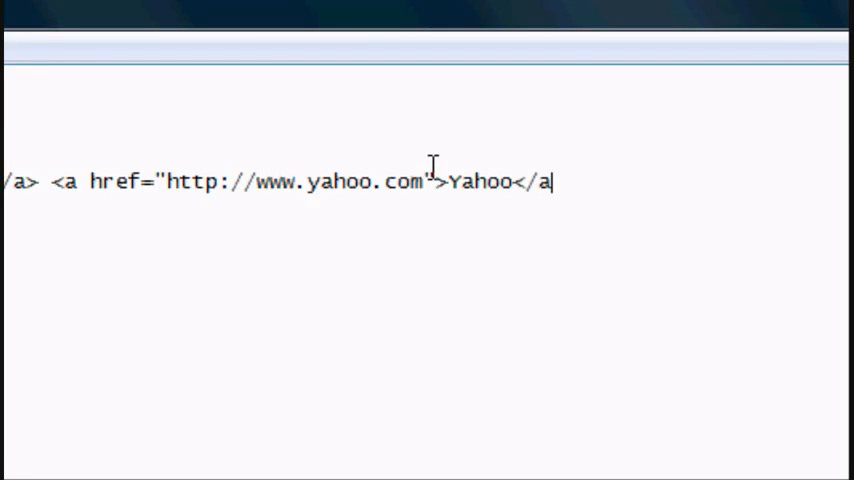
{"action": "type", "text": "<a"}
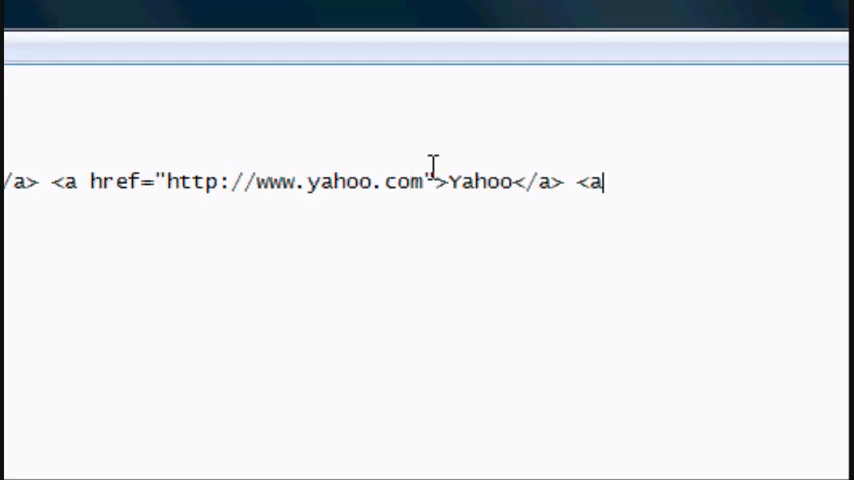
{"action": "type", "text": "href=\""}
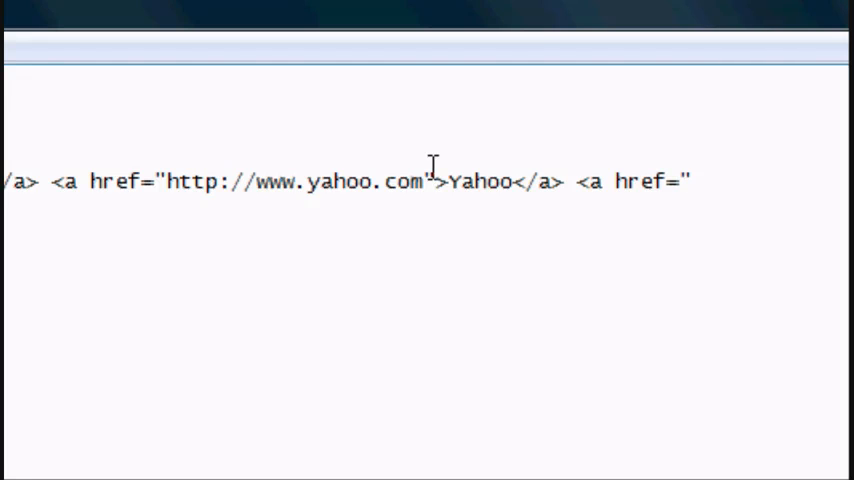
{"action": "type", "text": "http://www."}
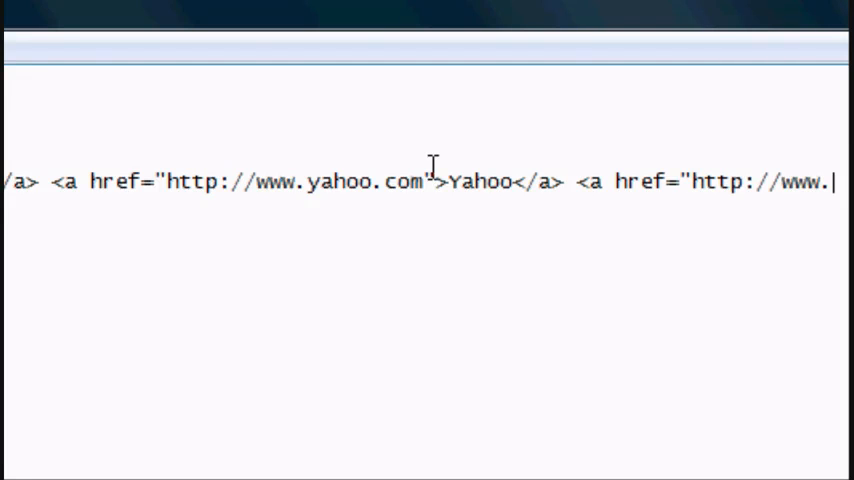
{"action": "type", "text": "you"}
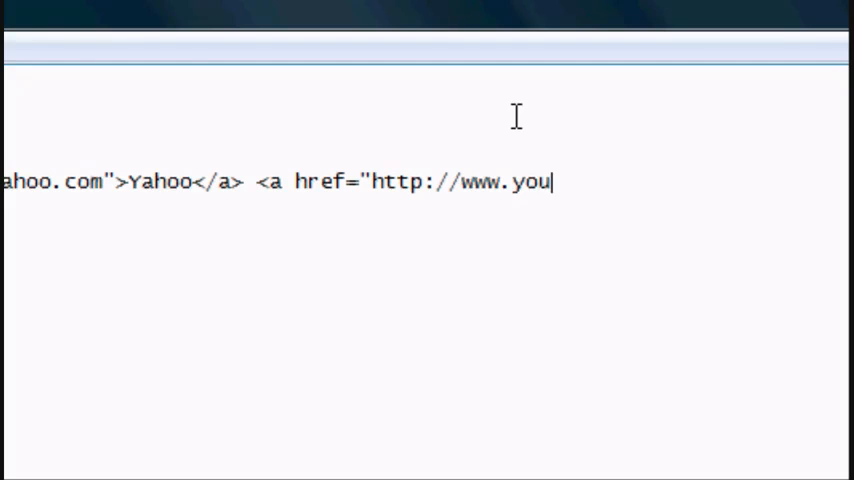
{"action": "type", "text": "tube.com\">"}
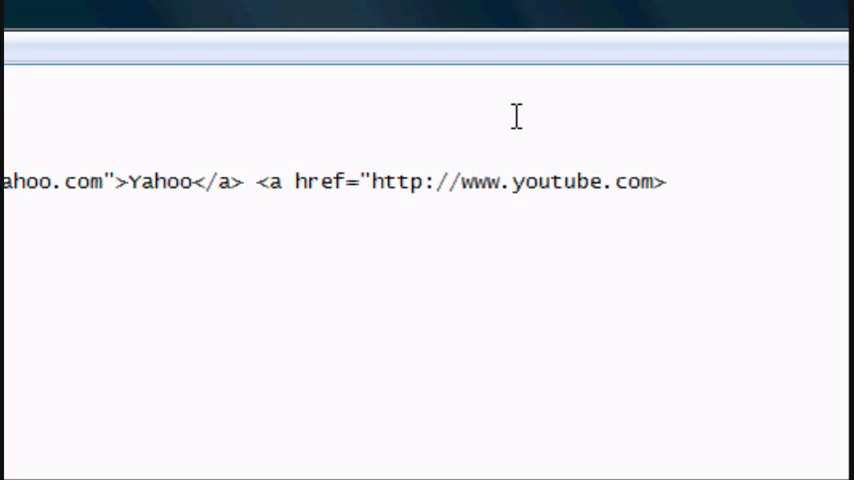
{"action": "type", "text": "YouTube"}
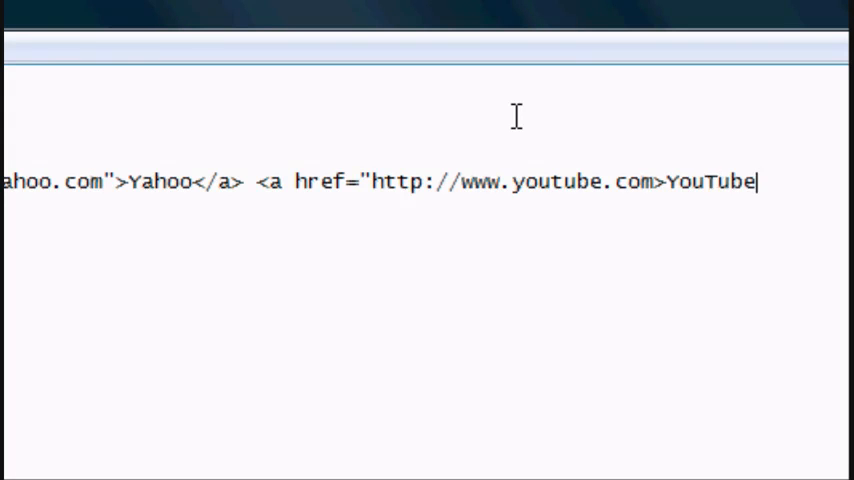
{"action": "type", "text": "</a?"}
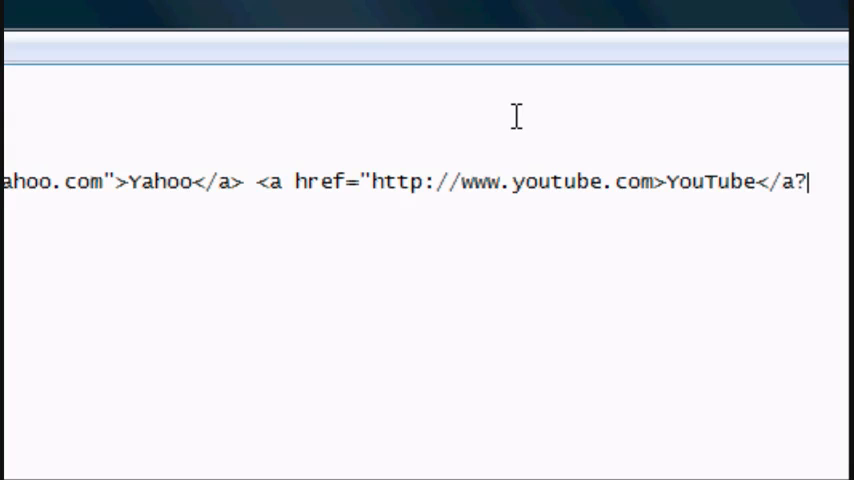
{"action": "key", "text": "Backspace"}
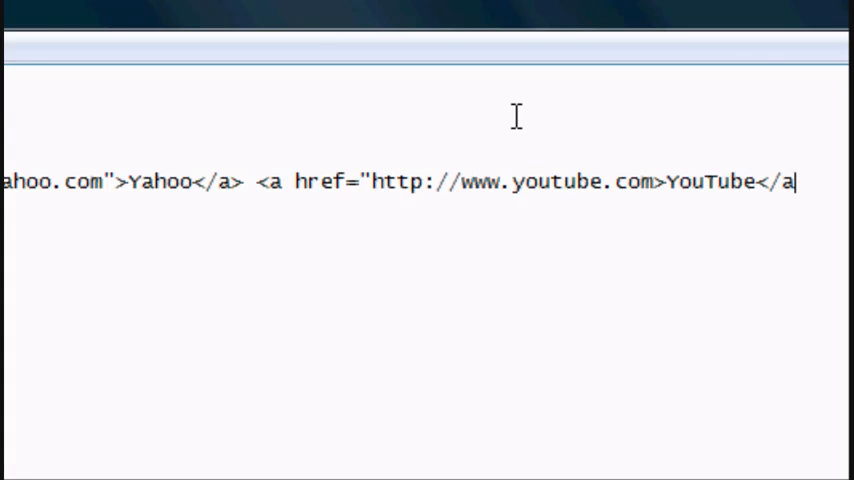
{"action": "left_click", "coordinate": [28, 48]}
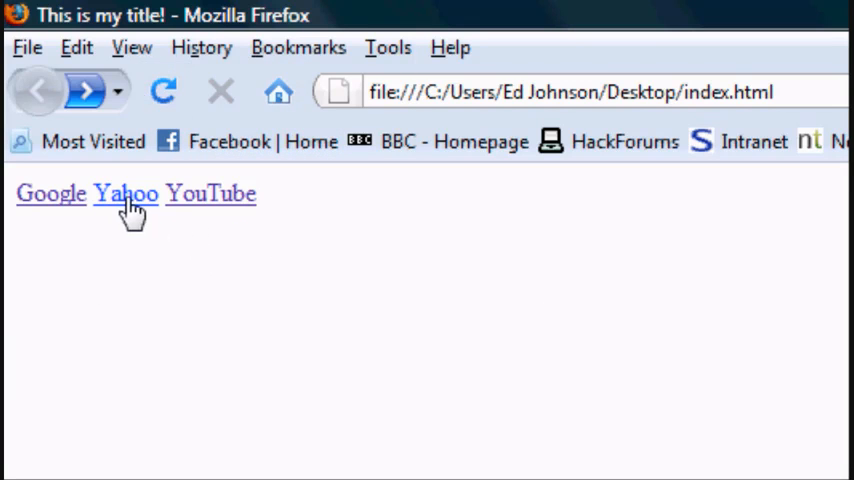
{"action": "mouse_move", "coordinate": [200, 196]}
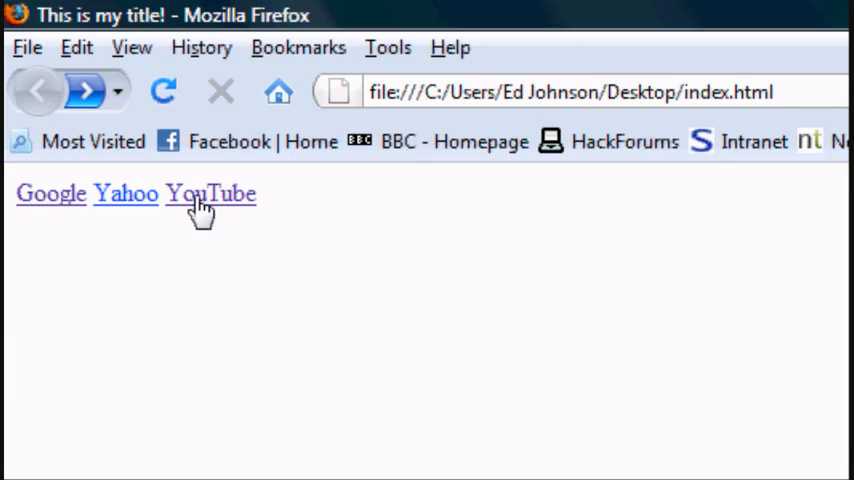
{"action": "left_click", "coordinate": [126, 192]}
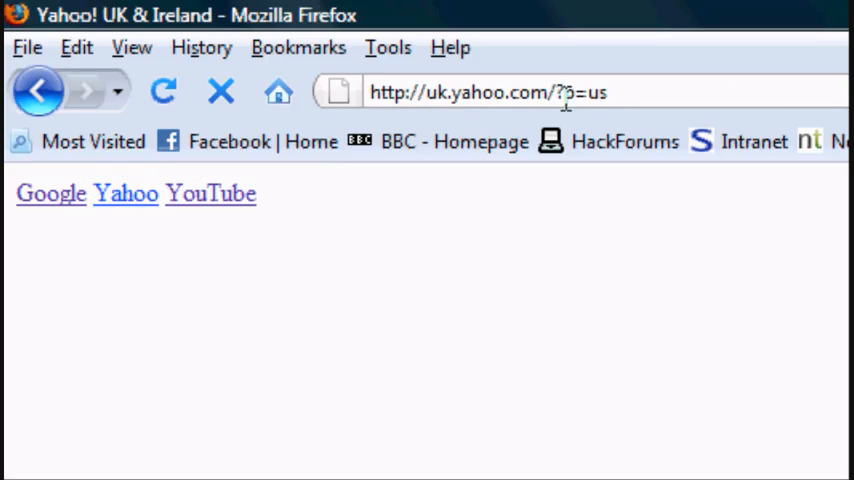
{"action": "left_click", "coordinate": [126, 194]}
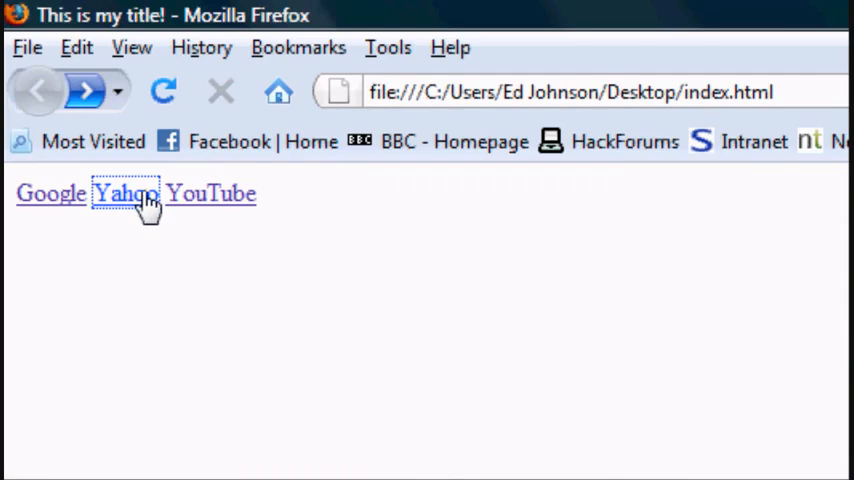
{"action": "left_click", "coordinate": [212, 192]}
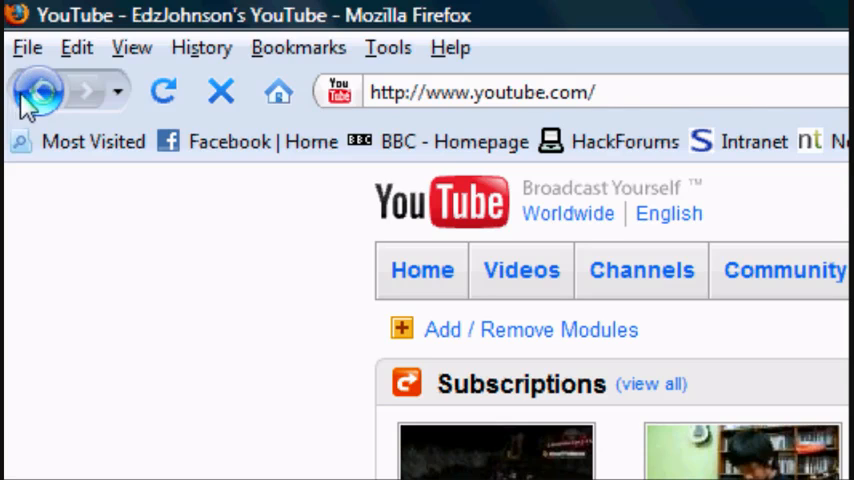
{"action": "left_click", "coordinate": [38, 92]}
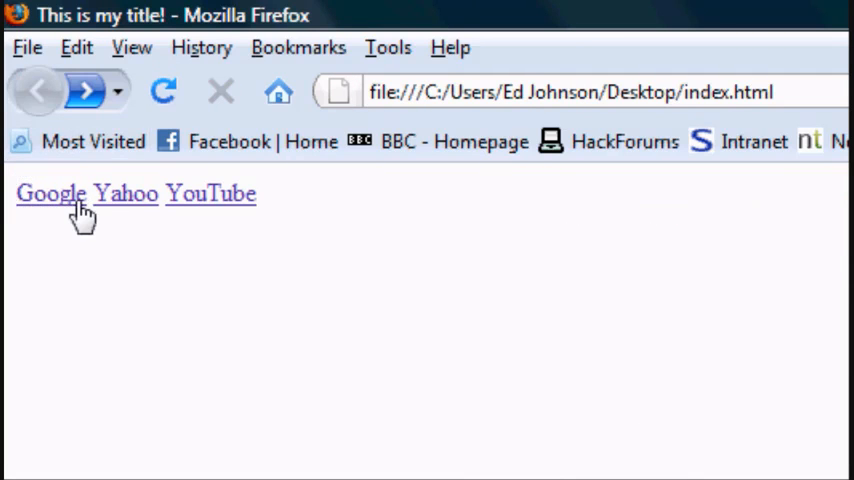
{"action": "mouse_move", "coordinate": [196, 216]}
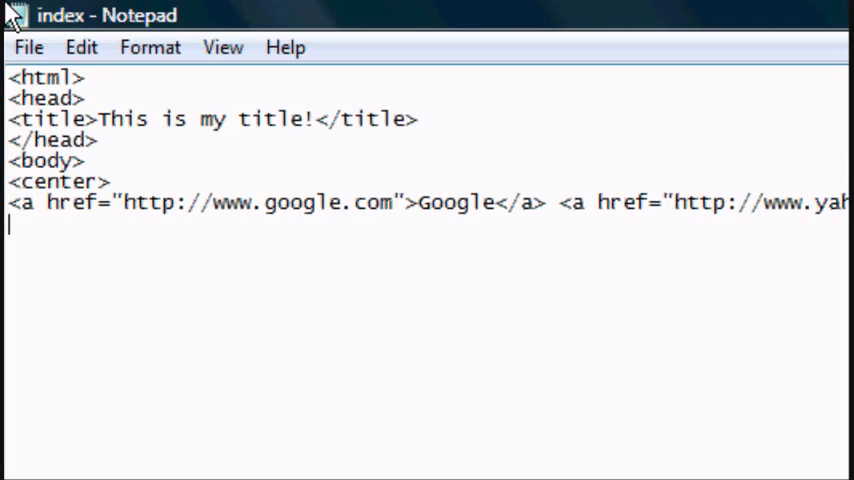
Close the center block after the three links with </center>
{"action": "type", "text": "</center?"}
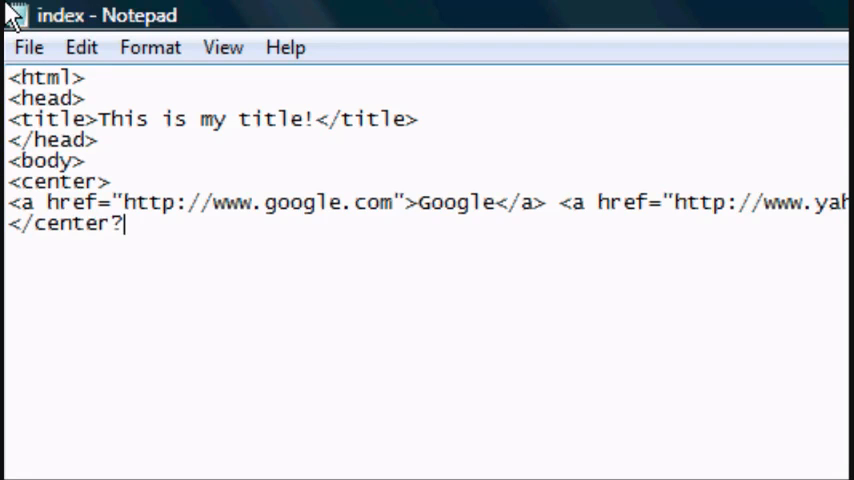